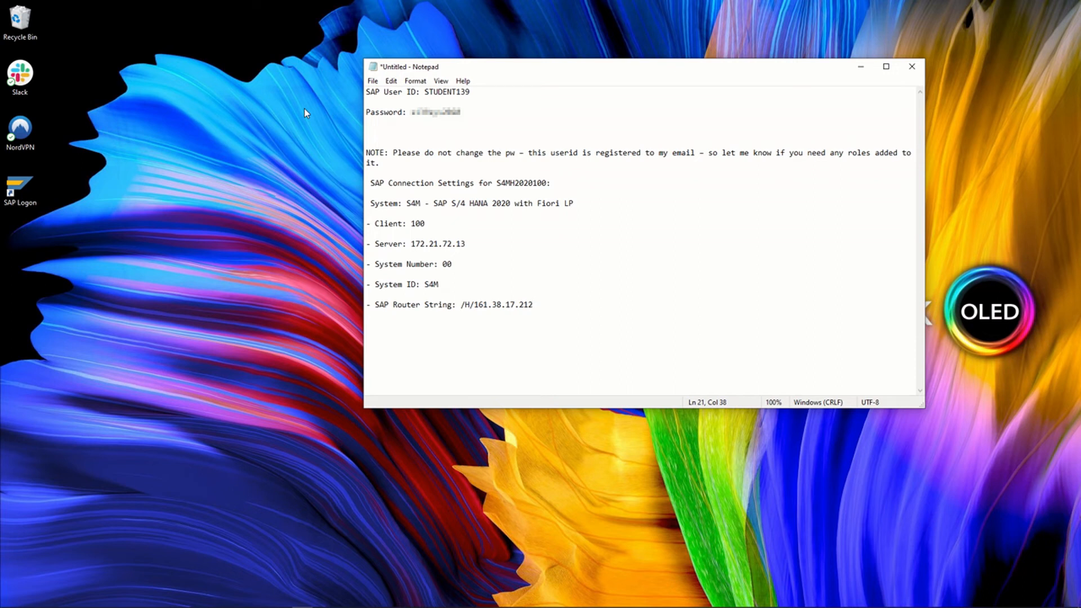
# Review the connection notes: password, system S4M - SAP S/4 HANA 2020 with Fiori LP, server 172.21.72.13, router /H/161.38.17.212.
pyautogui.click(532, 304)
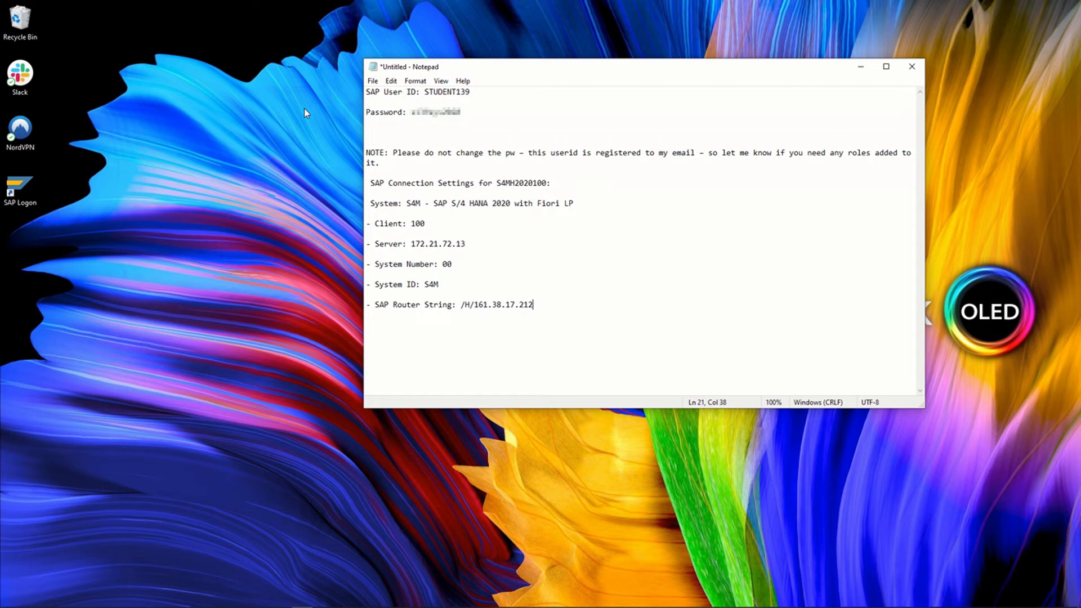
pyautogui.moveTo(343, 150)
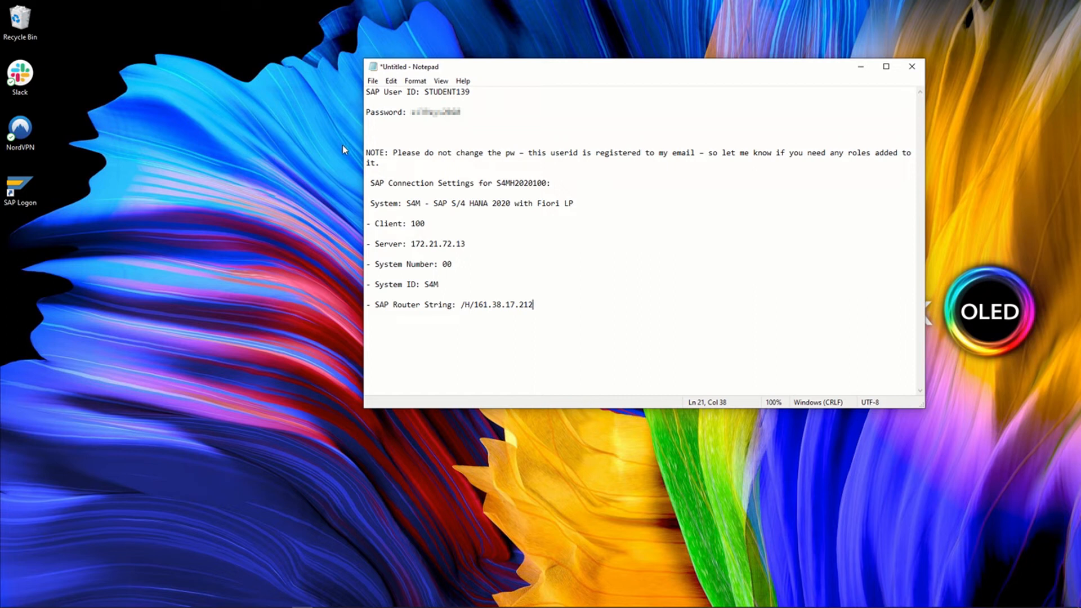
pyautogui.moveTo(325, 148)
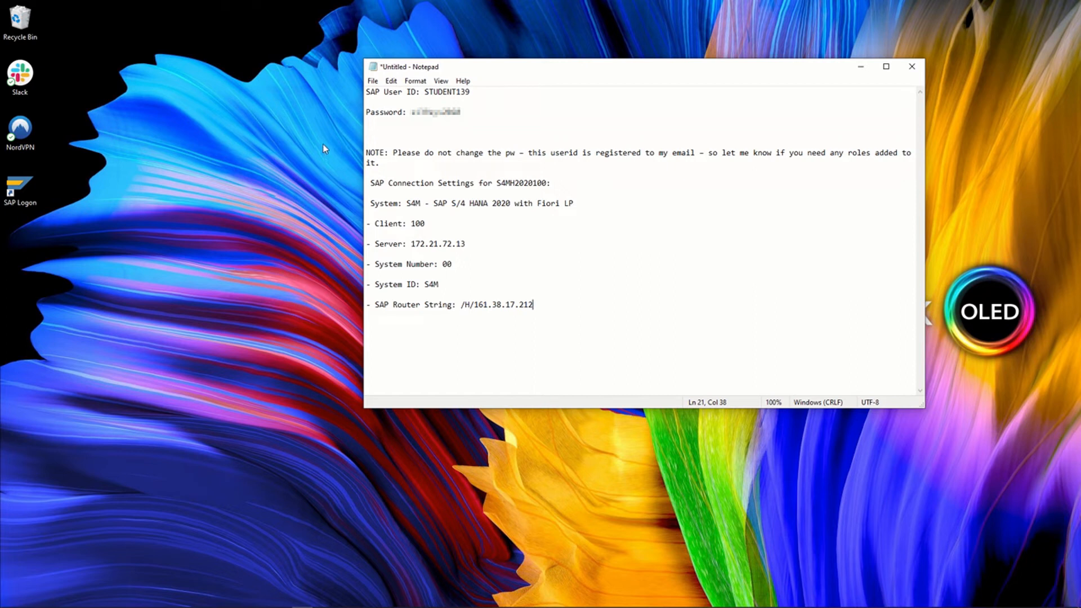
pyautogui.moveTo(331, 145)
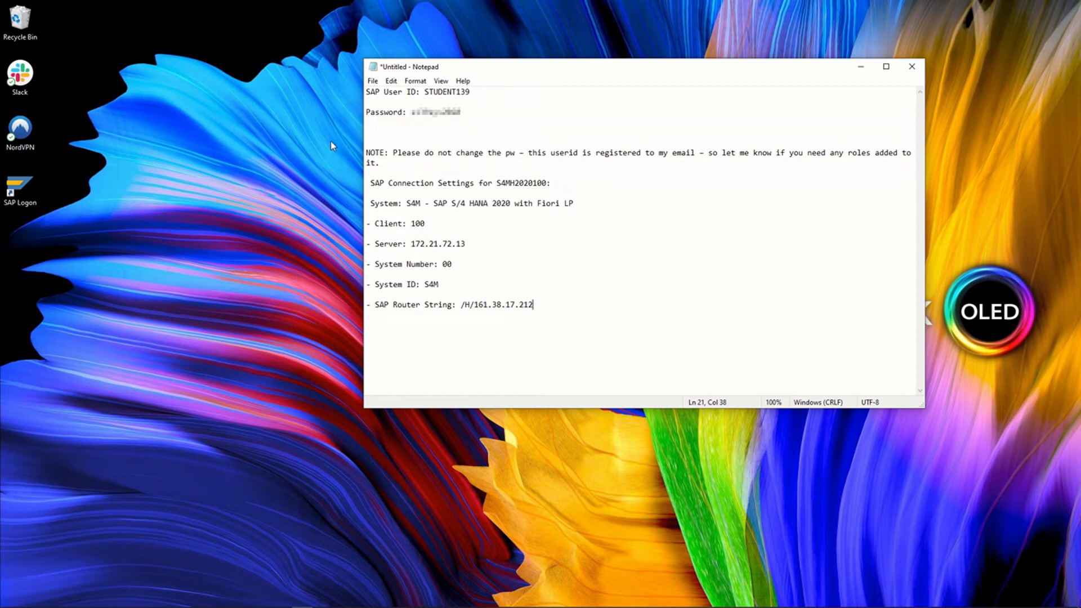
pyautogui.moveTo(539, 161)
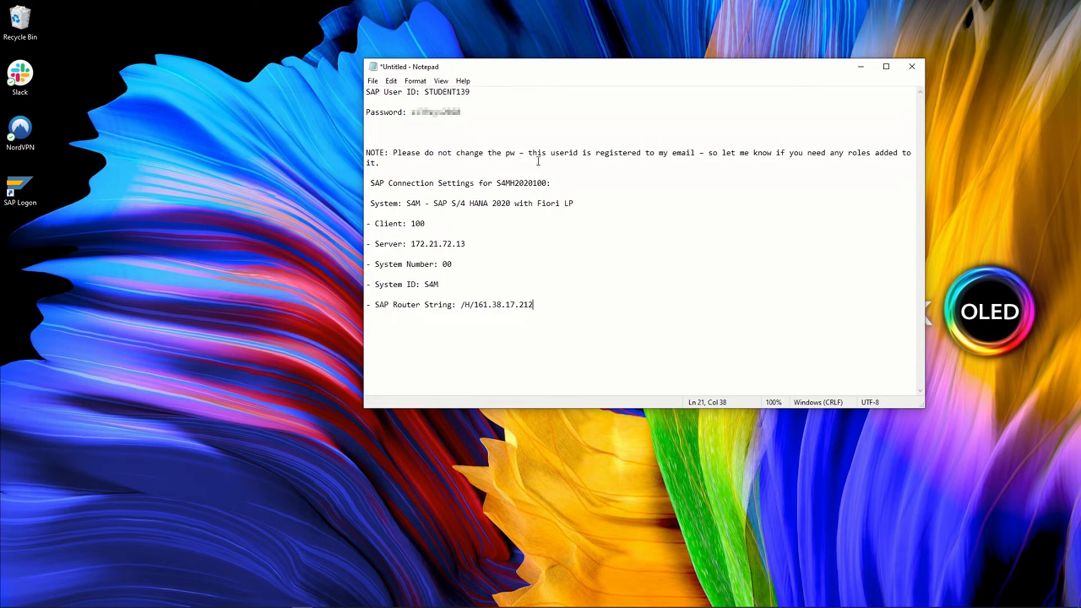
pyautogui.moveTo(483, 123)
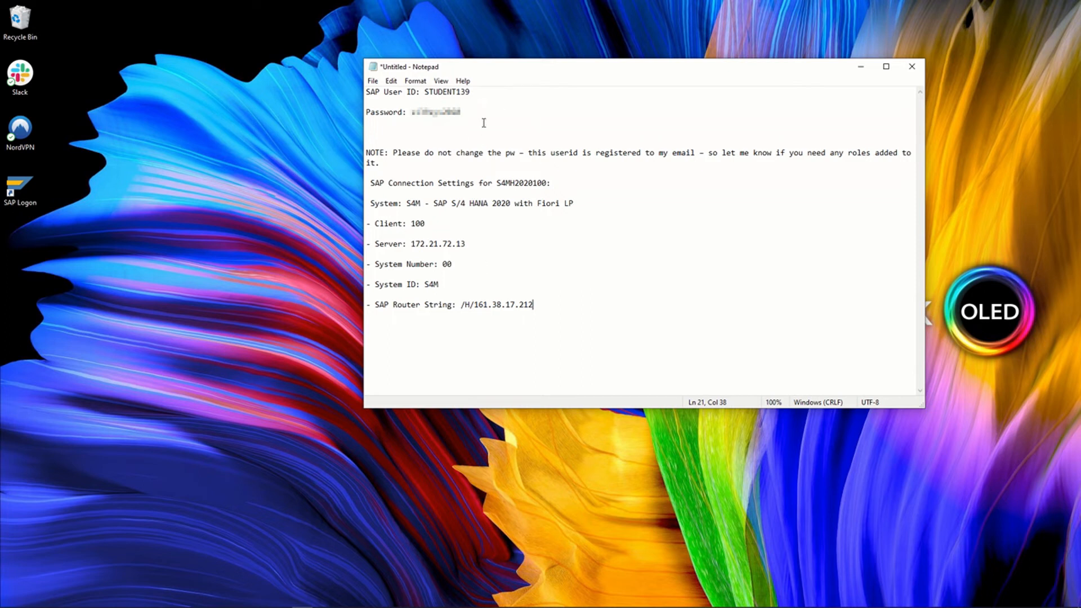
pyautogui.moveTo(436, 178)
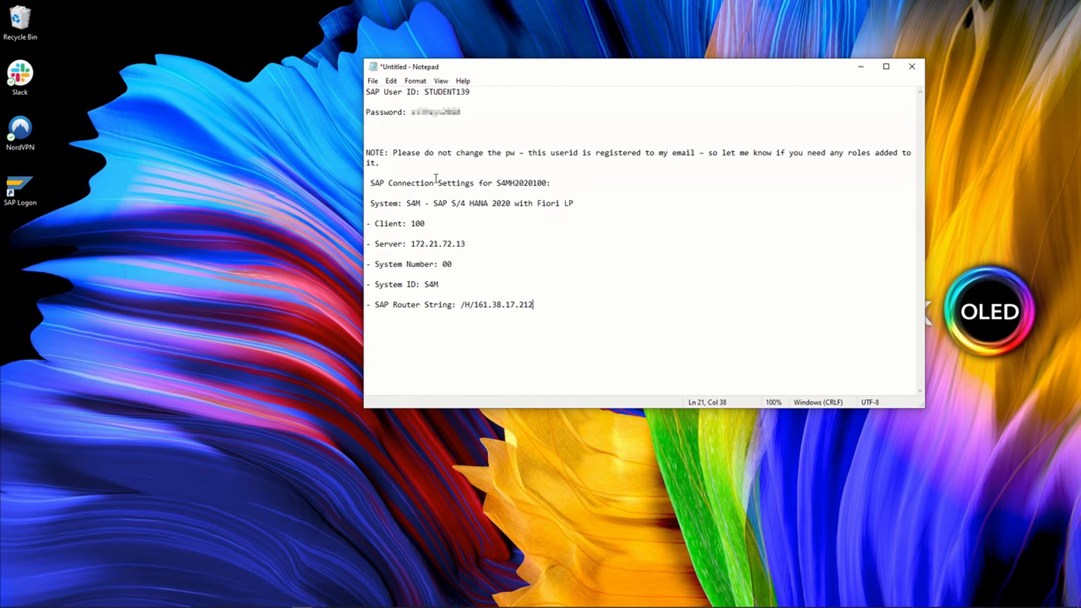
pyautogui.moveTo(483, 110)
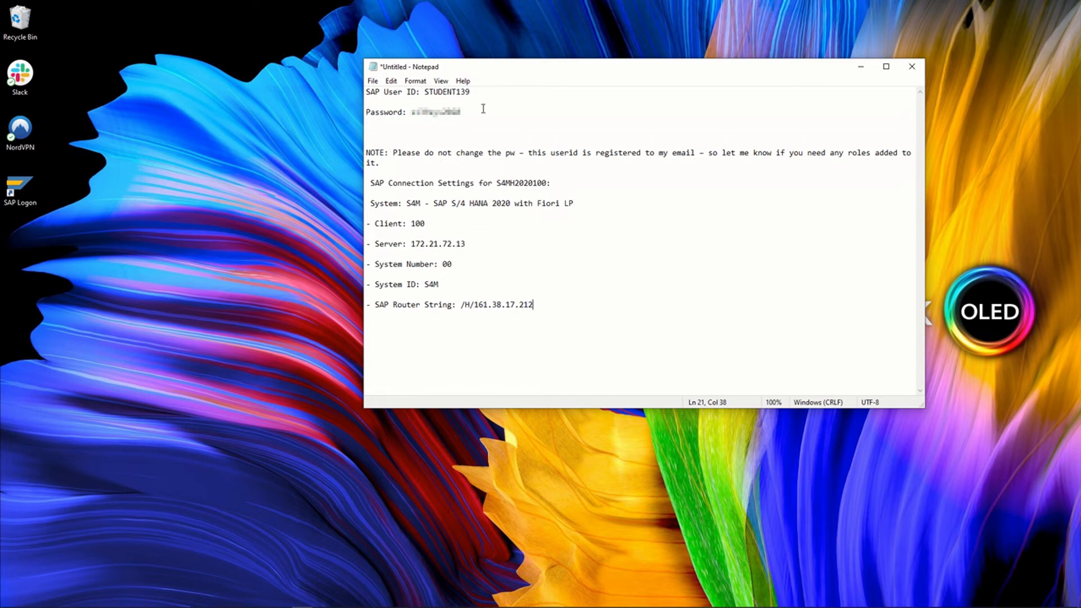
pyautogui.moveTo(474, 110)
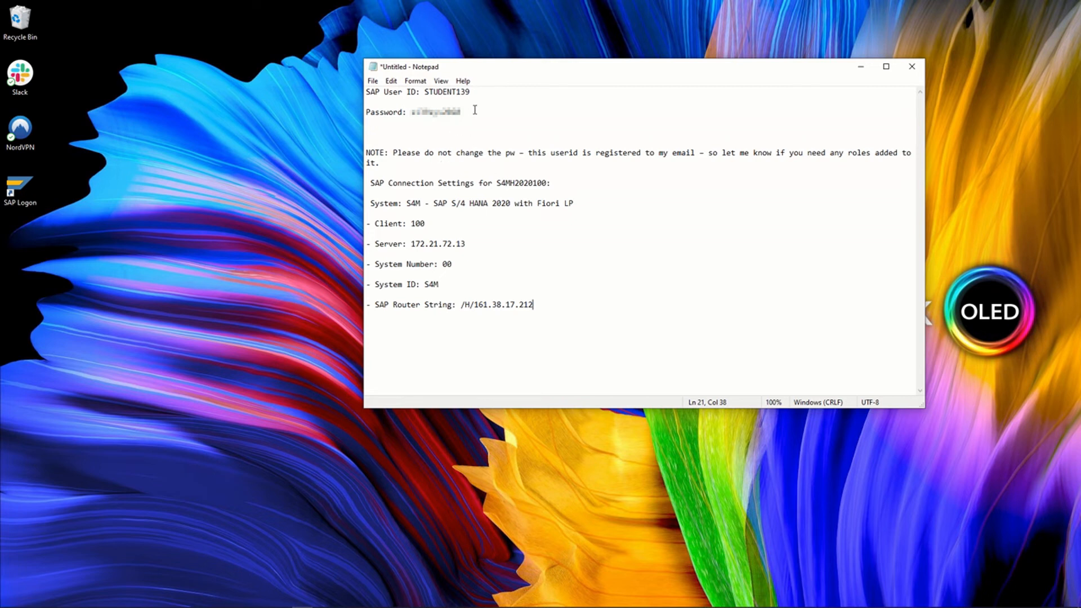
pyautogui.moveTo(438, 95)
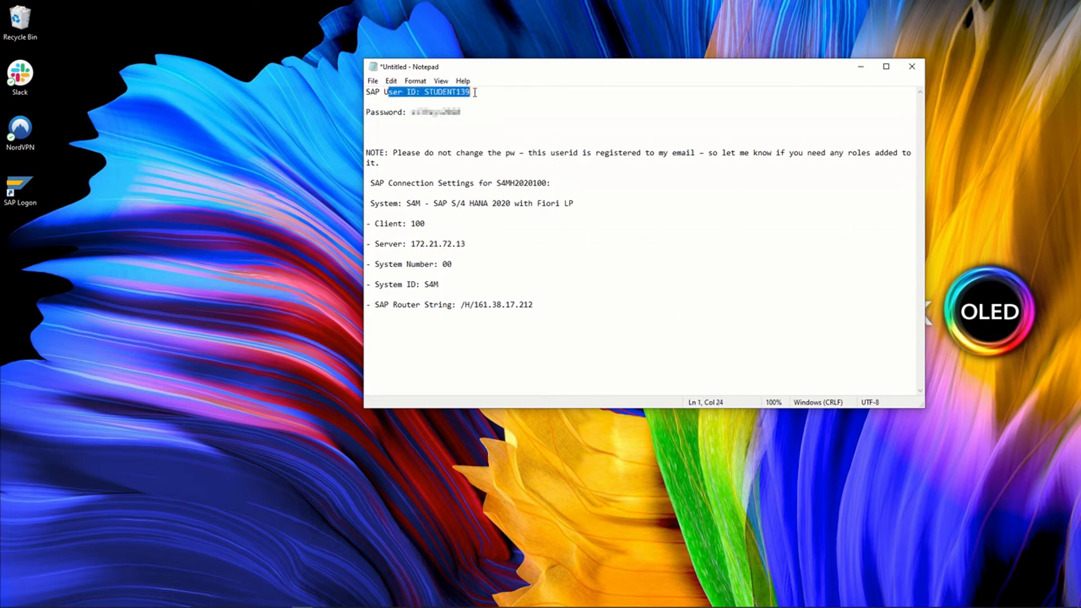
pyautogui.doubleClick(386, 112)
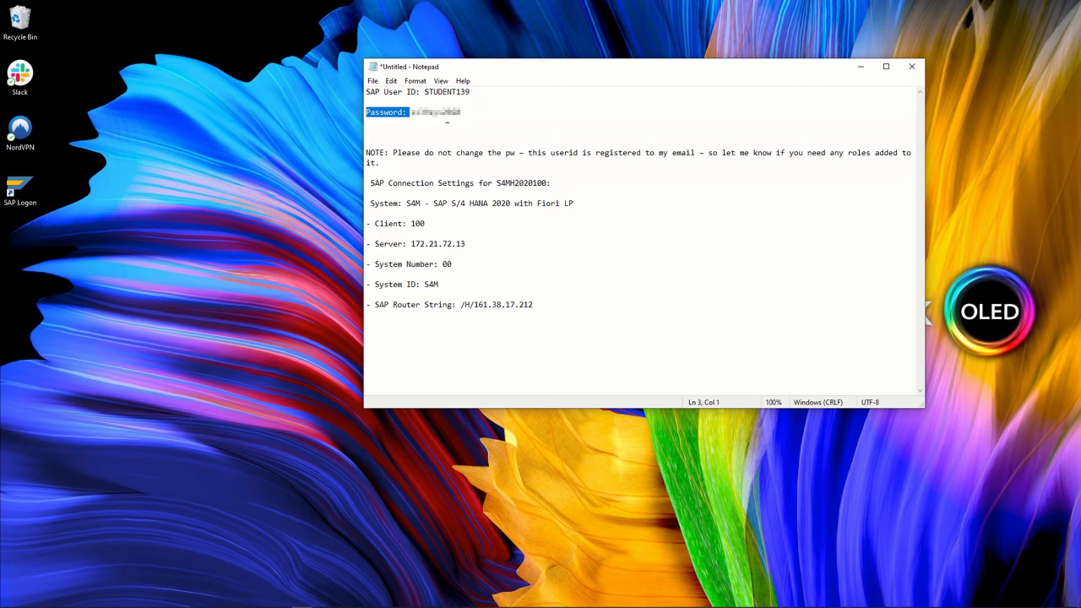
pyautogui.moveTo(454, 125)
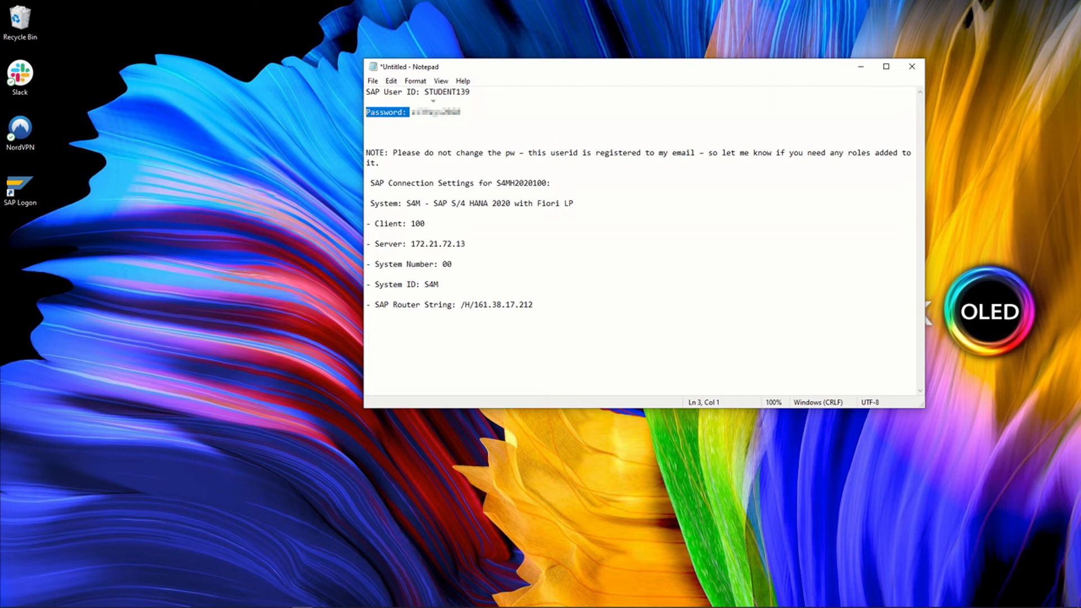
pyautogui.click(416, 195)
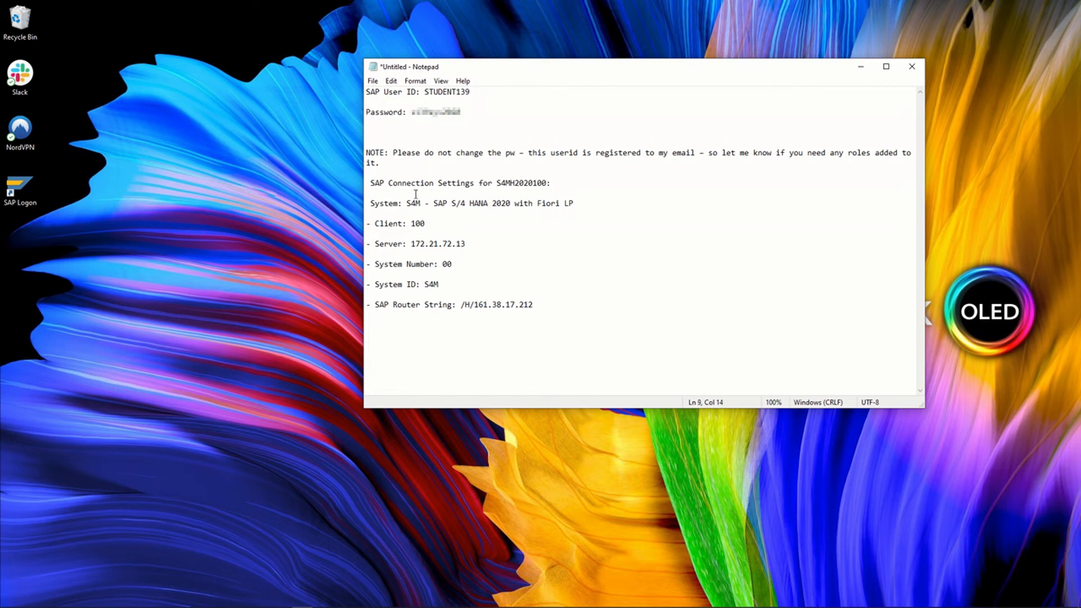
pyautogui.moveTo(372, 204); pyautogui.dragTo(447, 203)
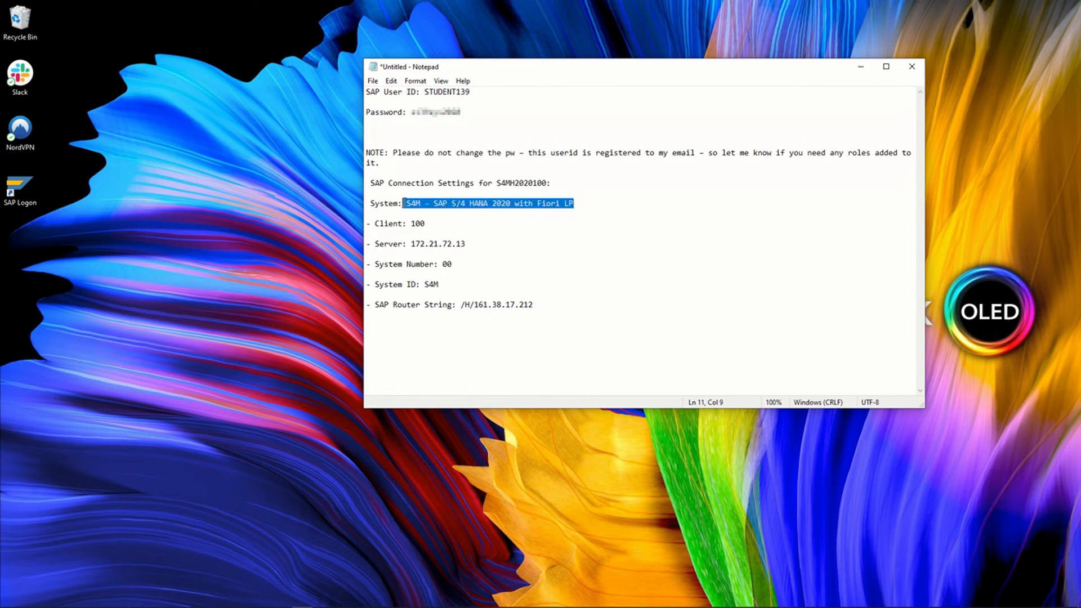
pyautogui.moveTo(468, 213)
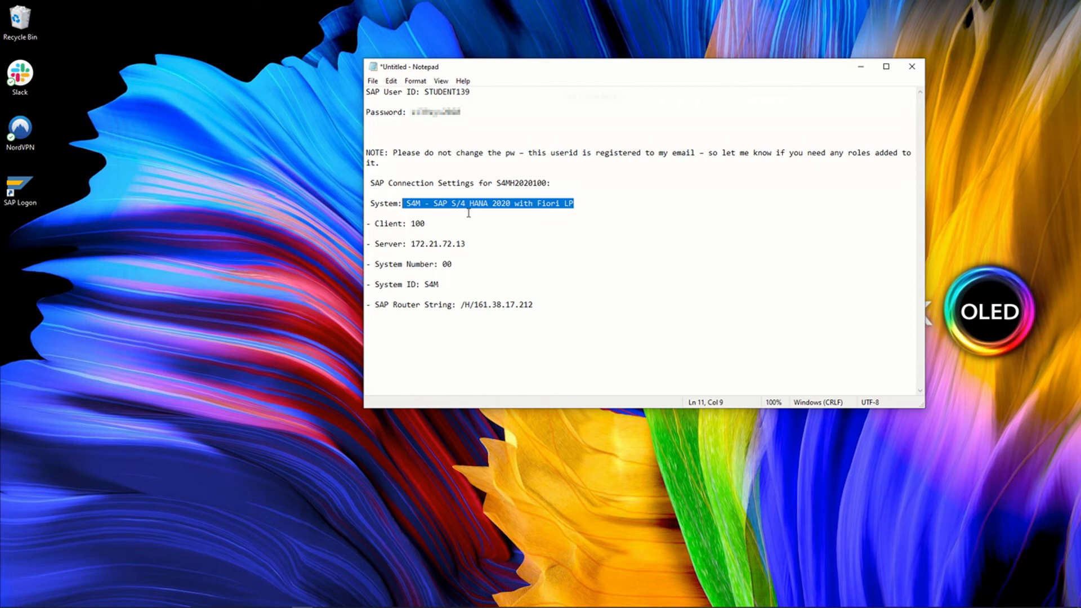
pyautogui.doubleClick(413, 223)
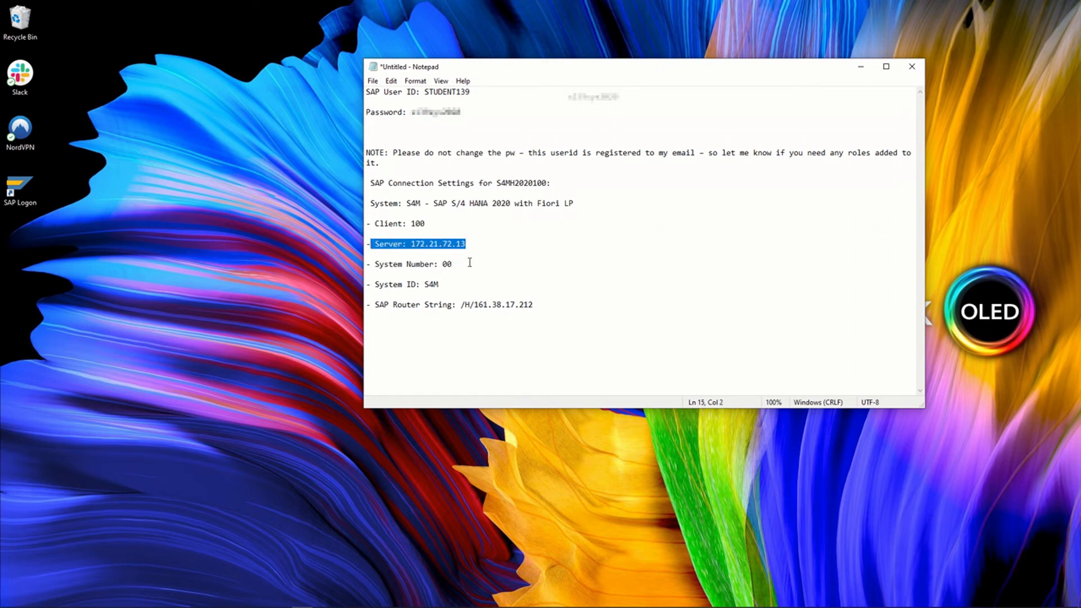
pyautogui.doubleClick(432, 283)
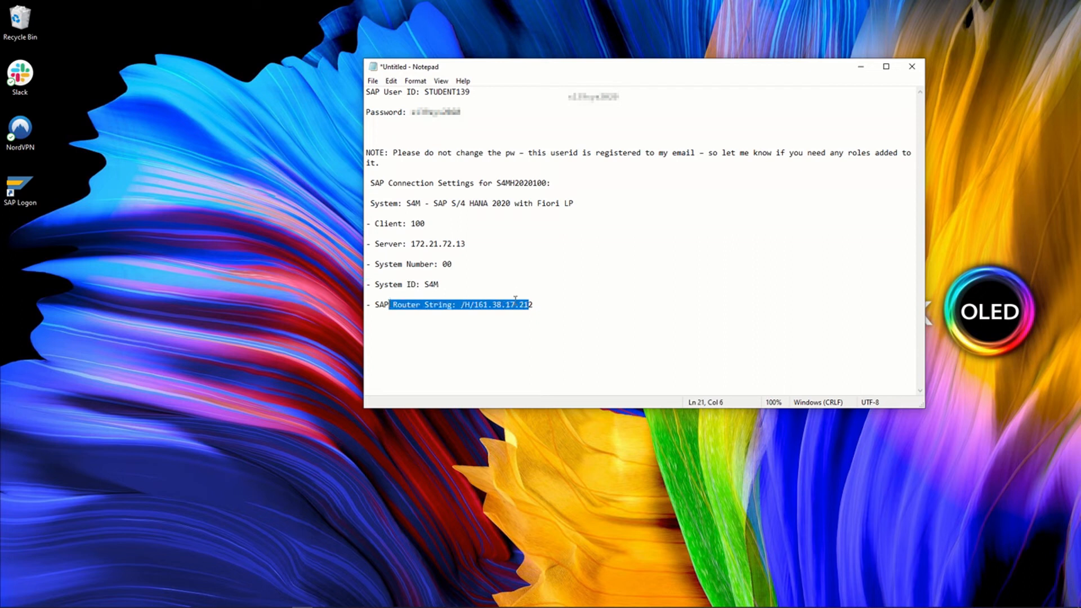
pyautogui.moveTo(515, 282)
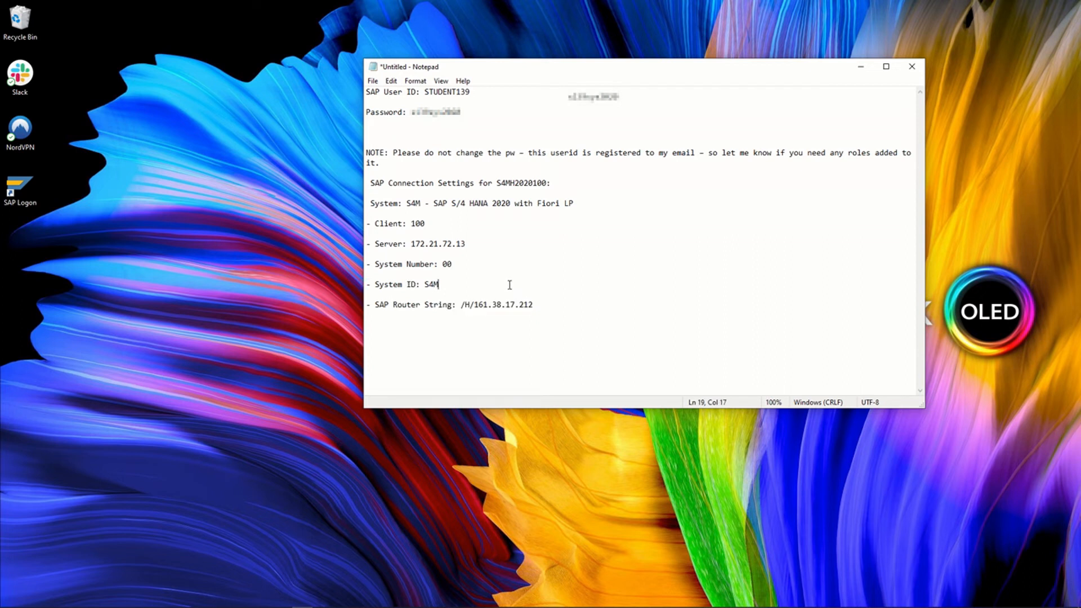
pyautogui.moveTo(544, 269)
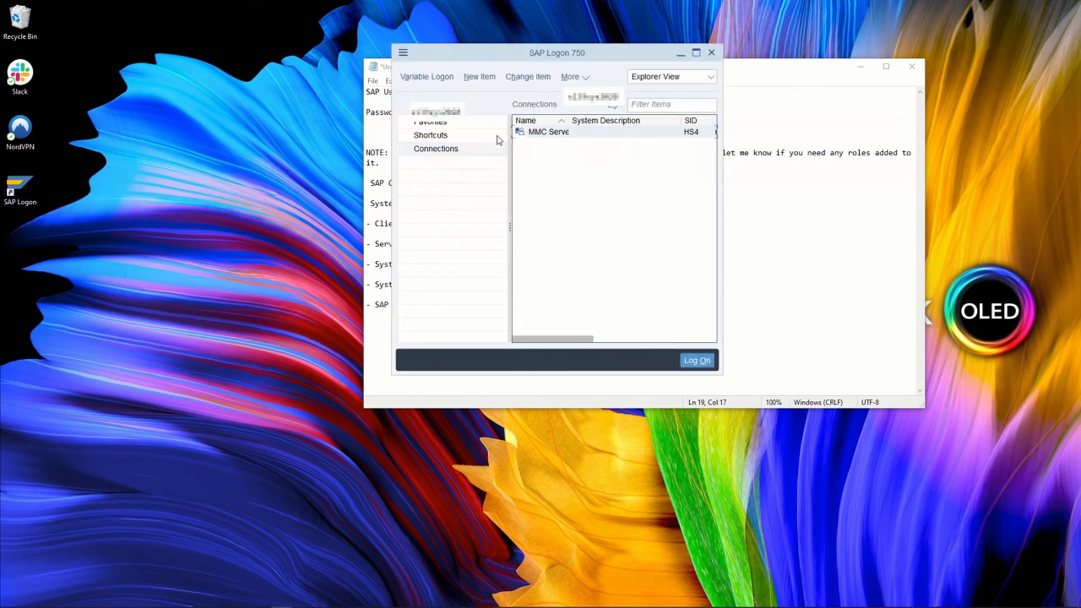
pyautogui.moveTo(568, 75)
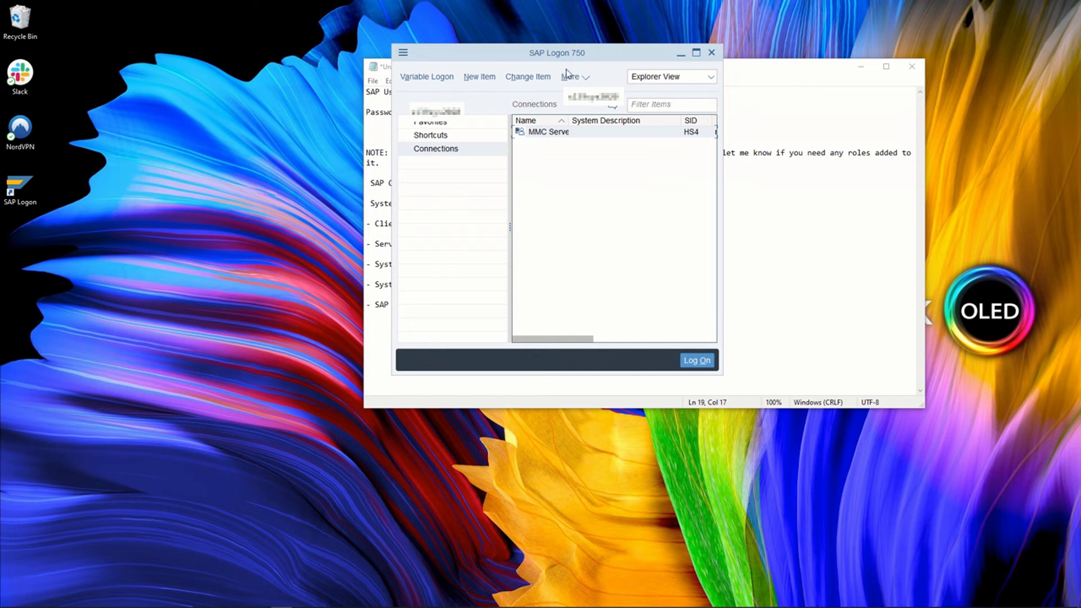
pyautogui.moveTo(544, 91)
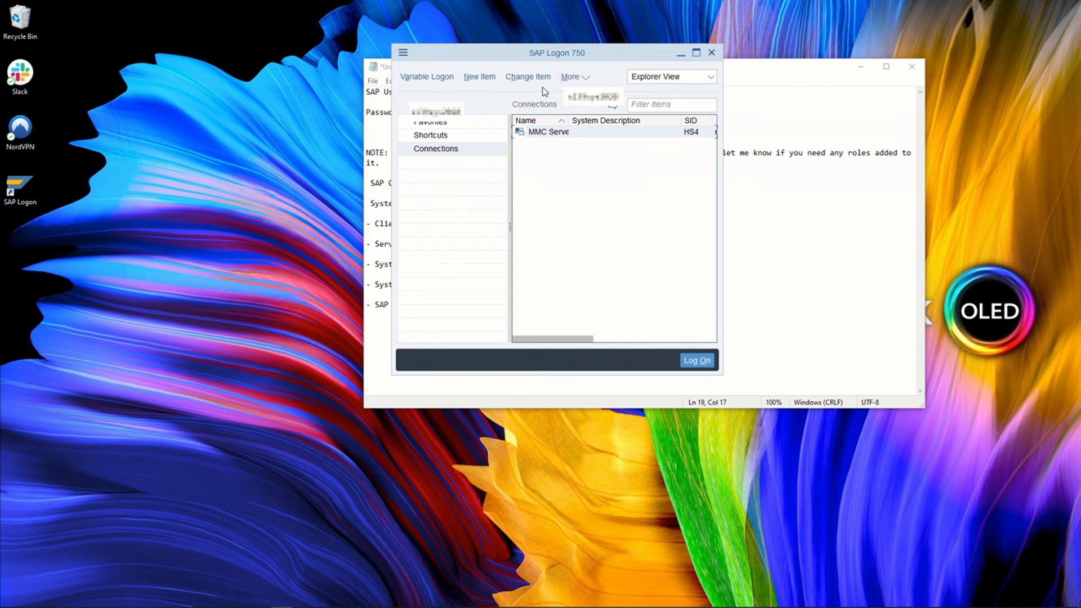
pyautogui.moveTo(567, 54)
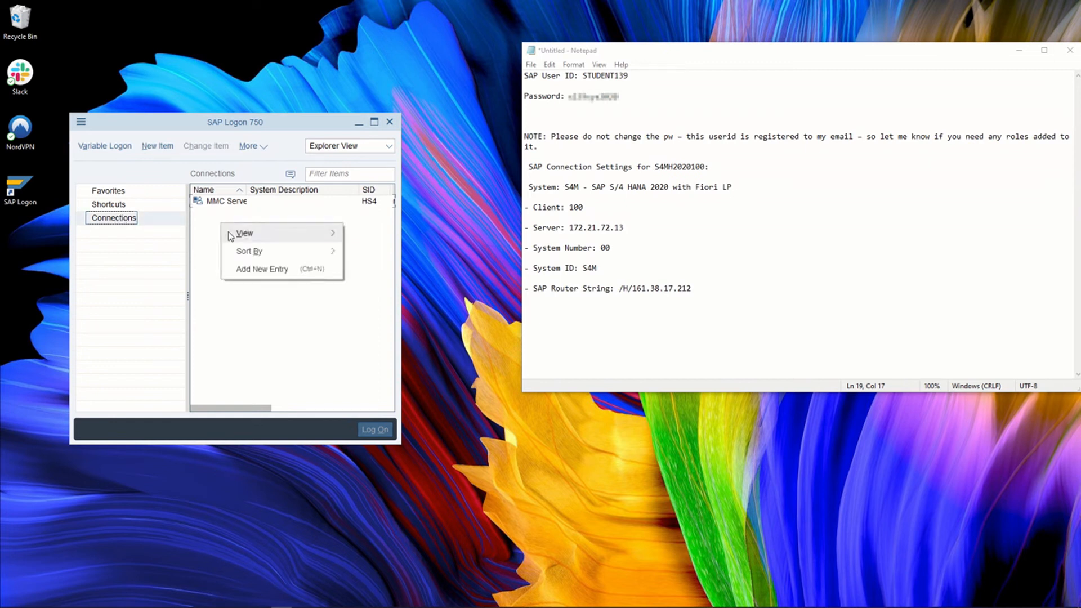
pyautogui.moveTo(268, 269)
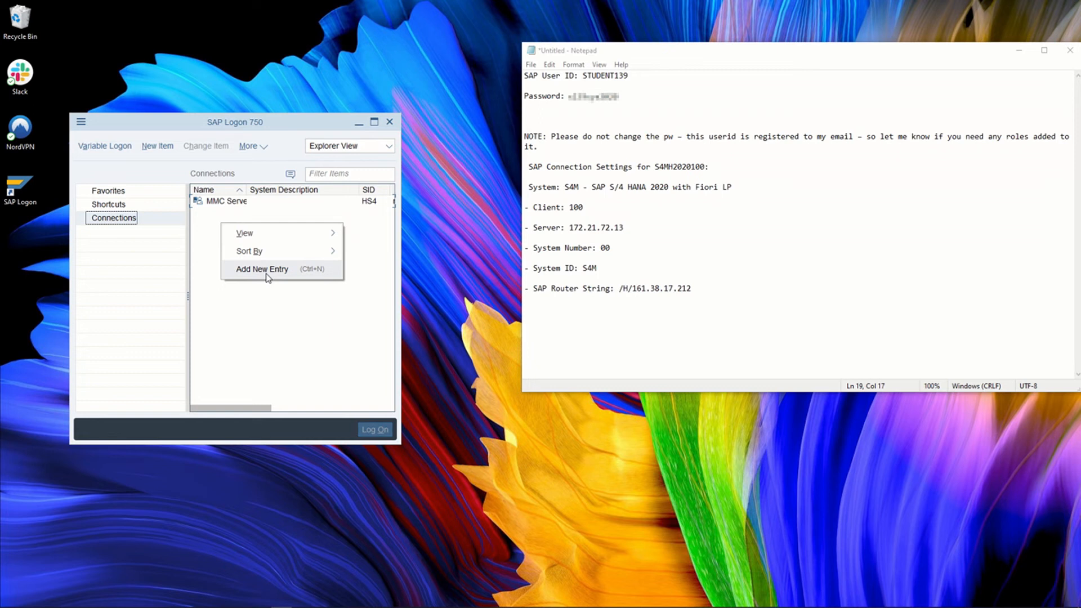
pyautogui.moveTo(275, 313)
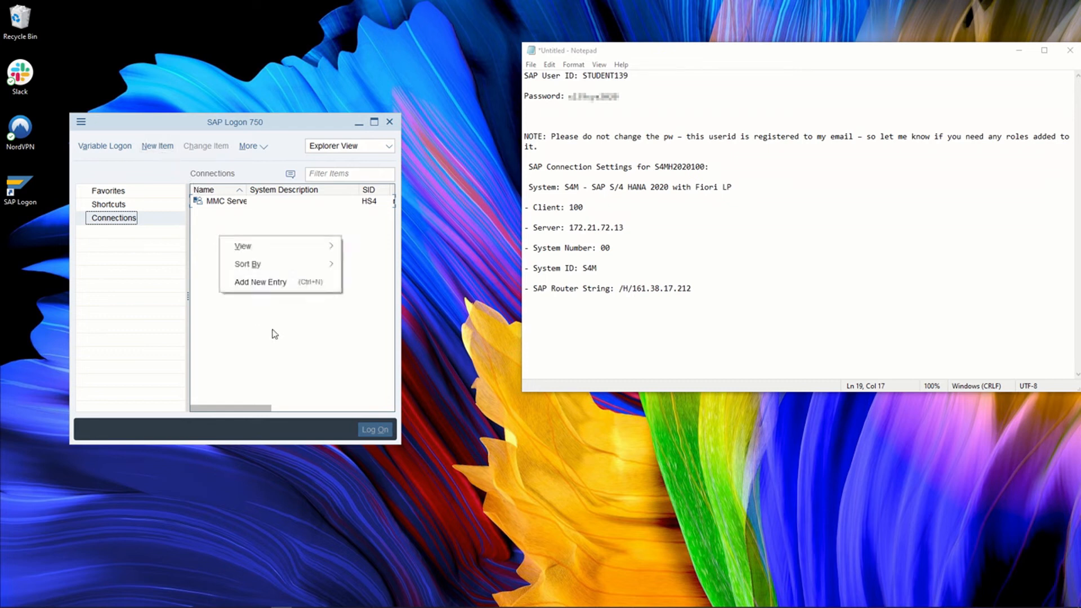
# Start a new system entry and enter the description 'S4M - SAP S/4 HANA 2020 with Fiori LP'.
pyautogui.click(260, 281)
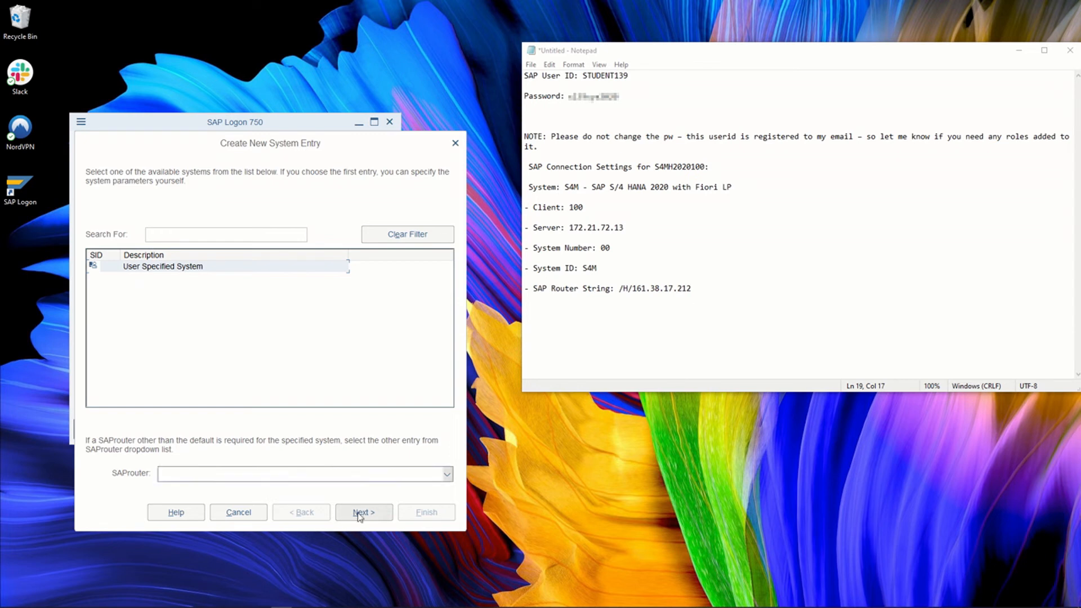
pyautogui.click(362, 512)
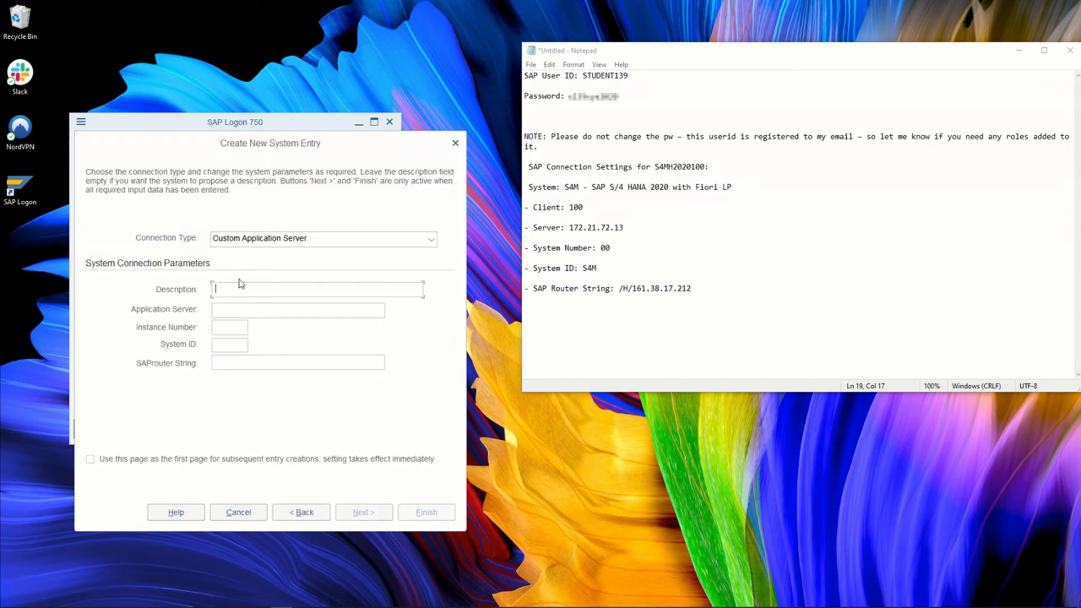
pyautogui.moveTo(551, 216)
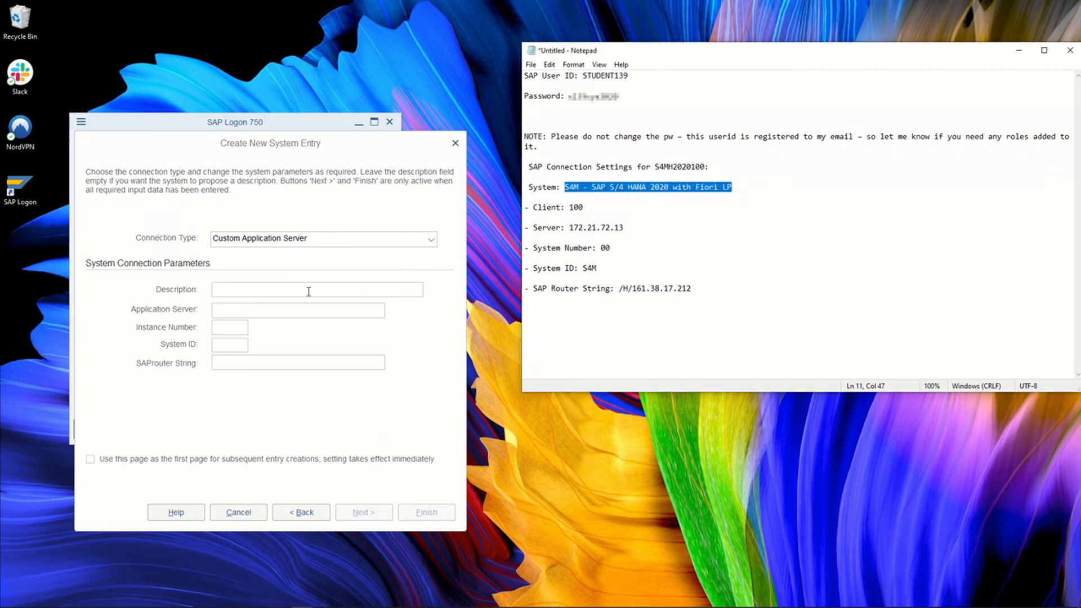
pyautogui.write('S4M - SAP S/4 HANA 2020 with Fiori LP')
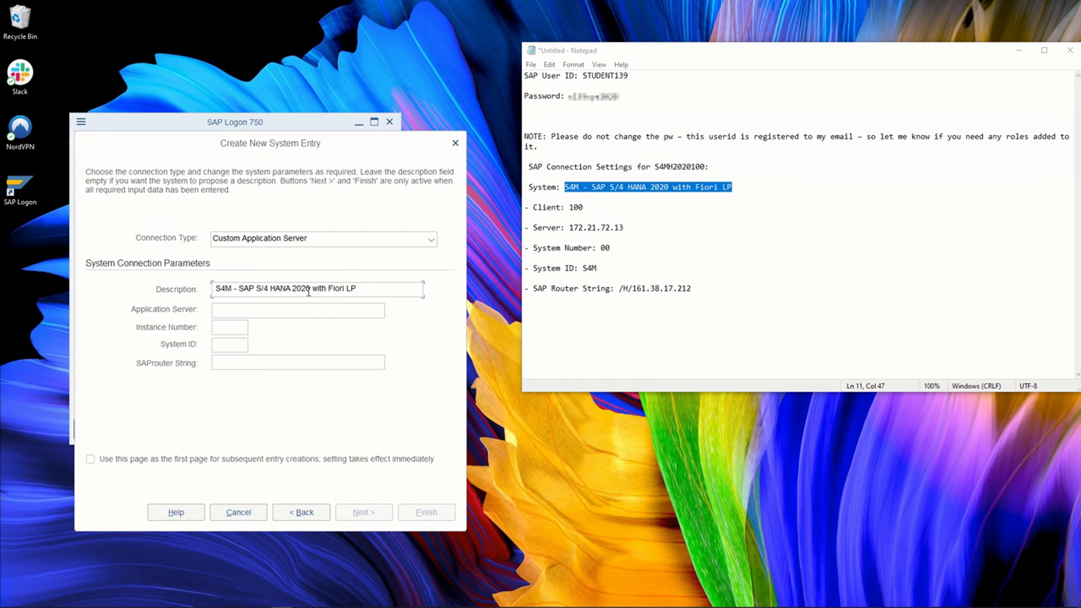
pyautogui.moveTo(229, 263)
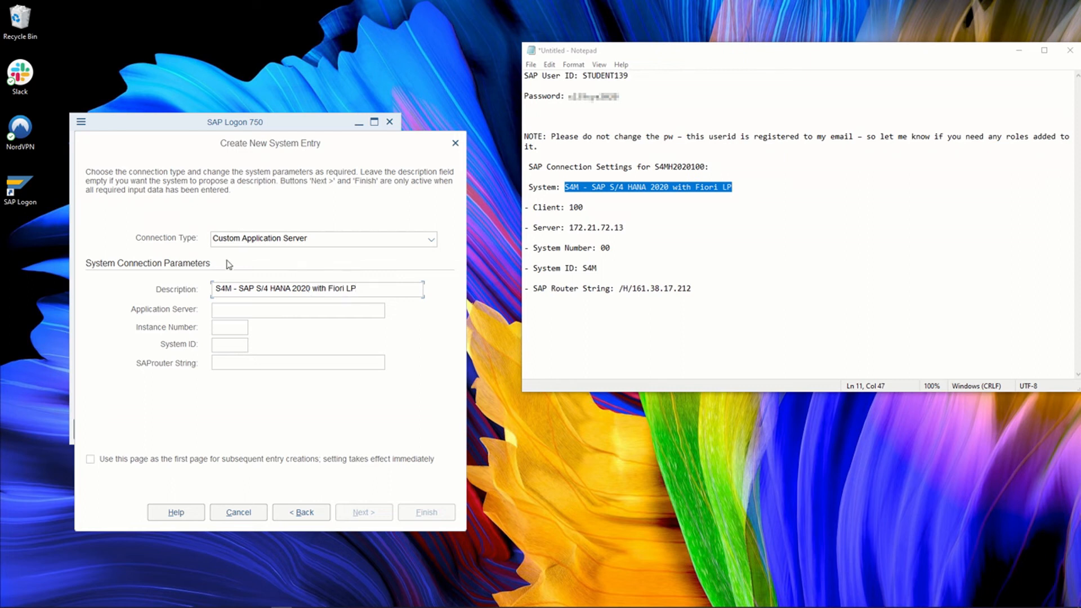
pyautogui.moveTo(257, 291)
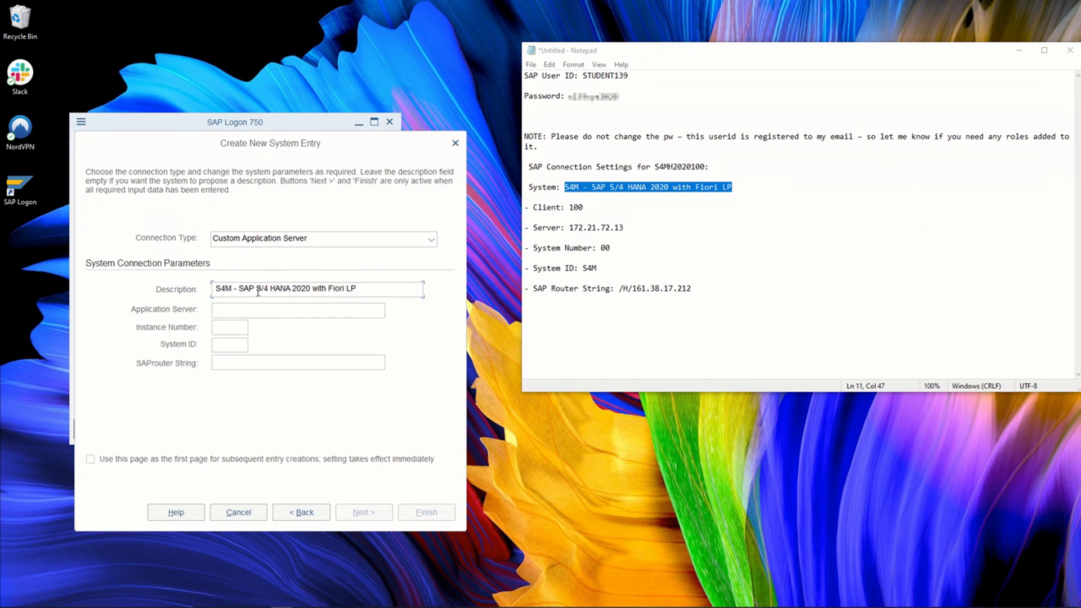
pyautogui.moveTo(247, 285)
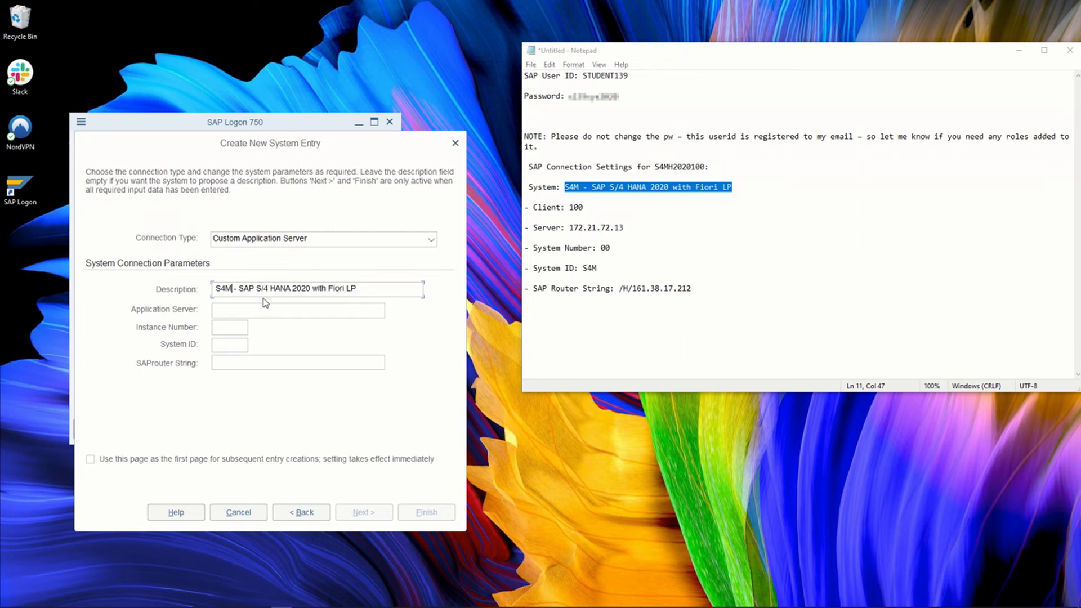
pyautogui.moveTo(308, 287)
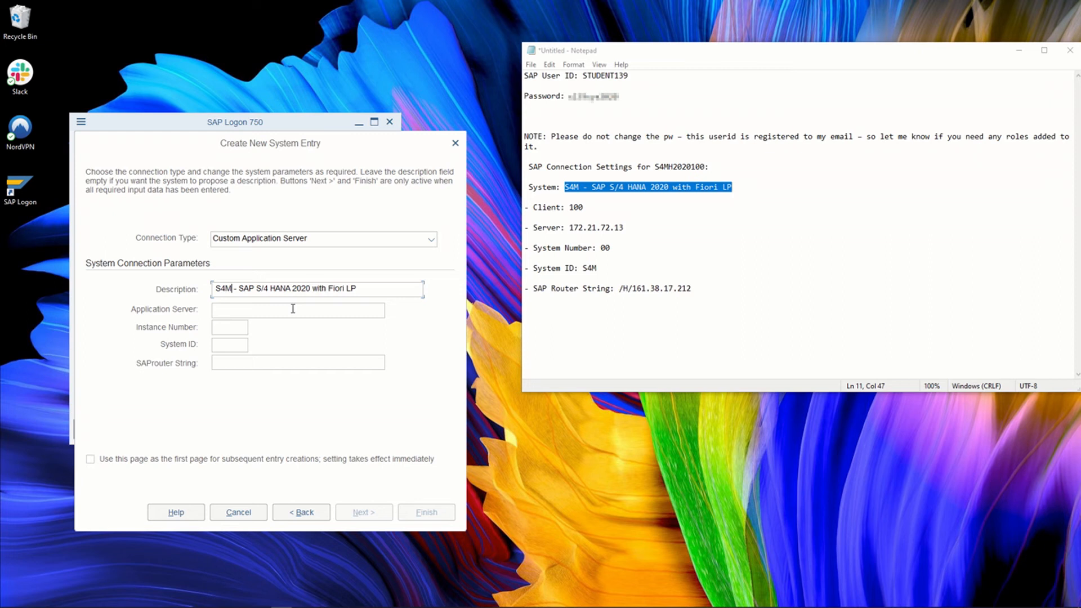
pyautogui.moveTo(282, 303)
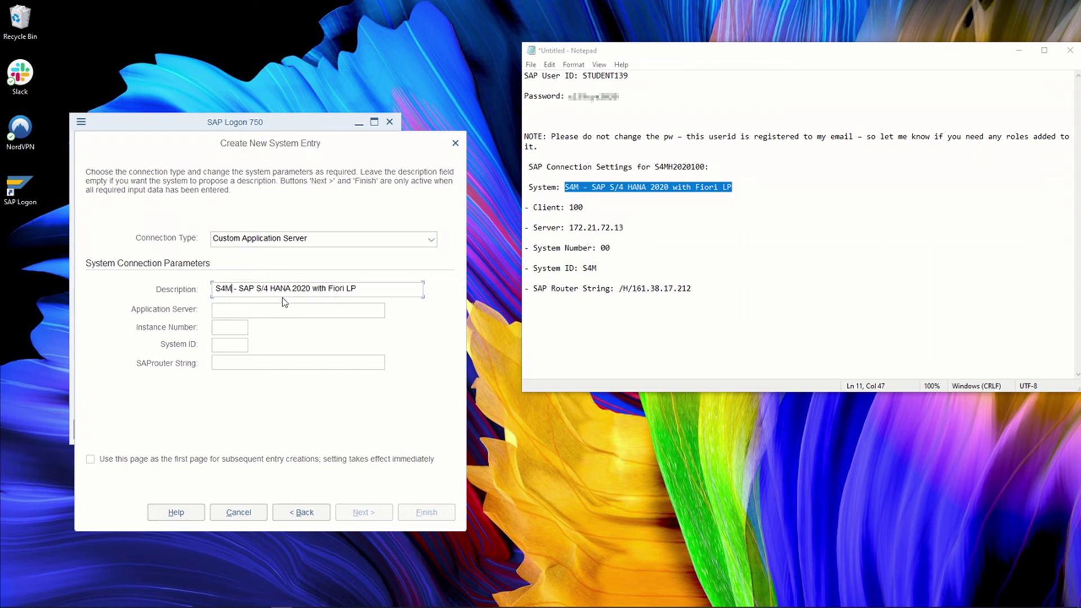
pyautogui.moveTo(288, 283)
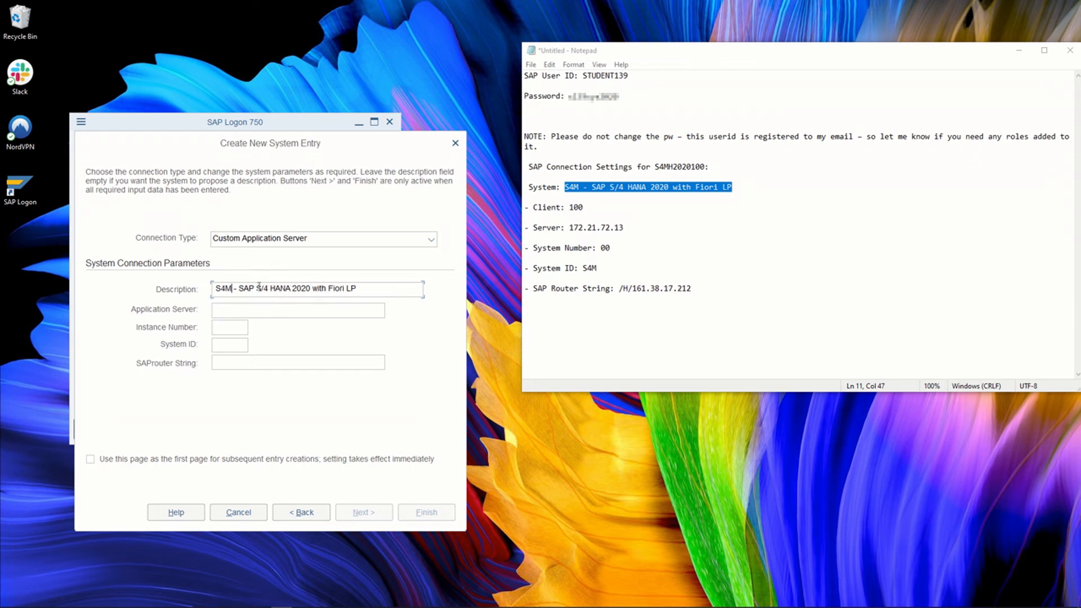
pyautogui.tripleClick(283, 288)
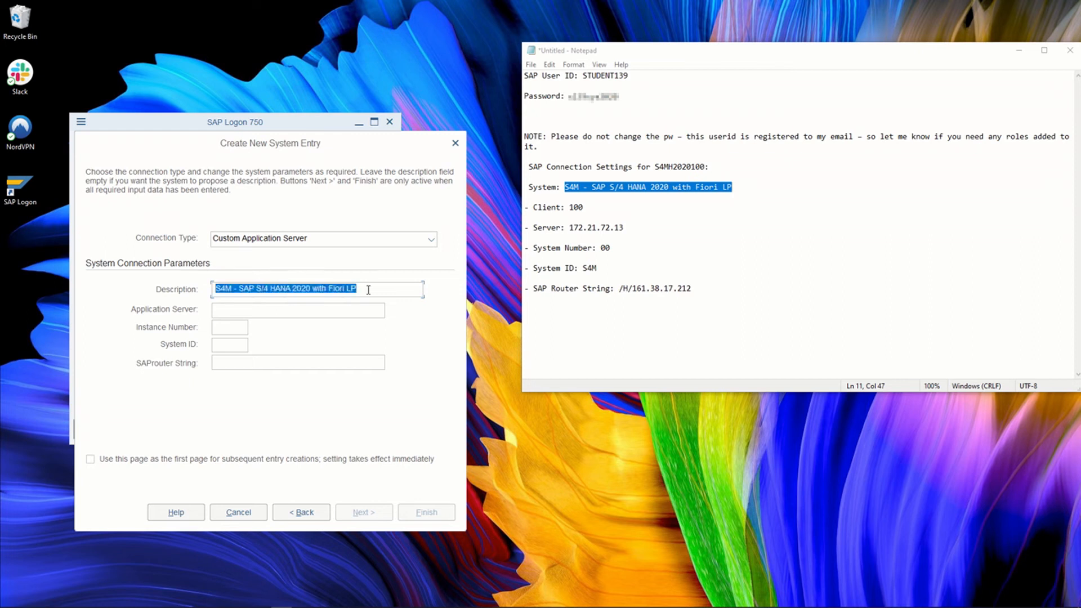
pyautogui.click(355, 288)
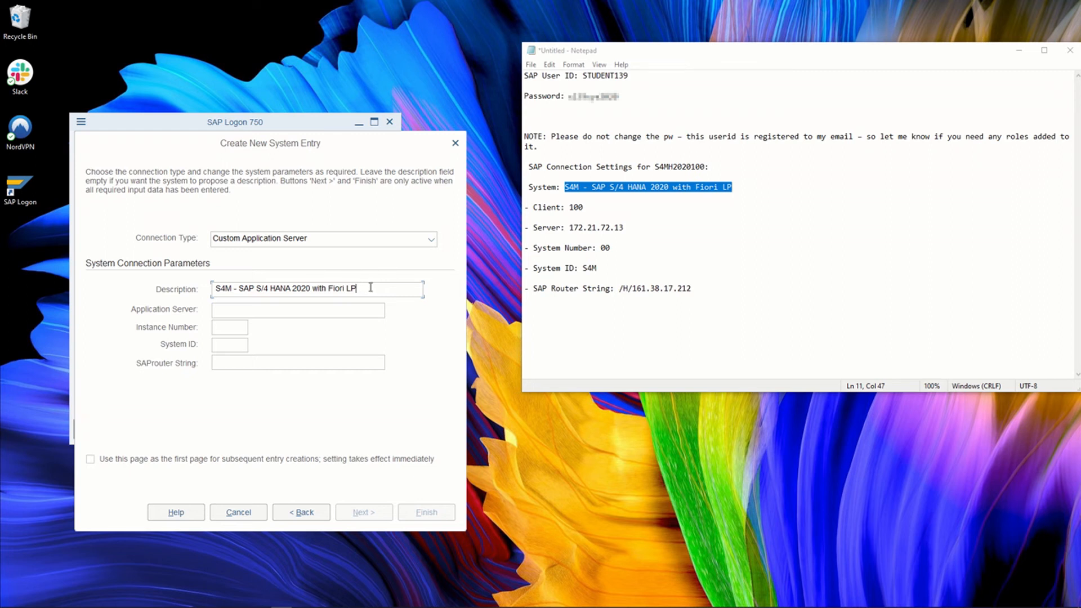
pyautogui.moveTo(358, 287)
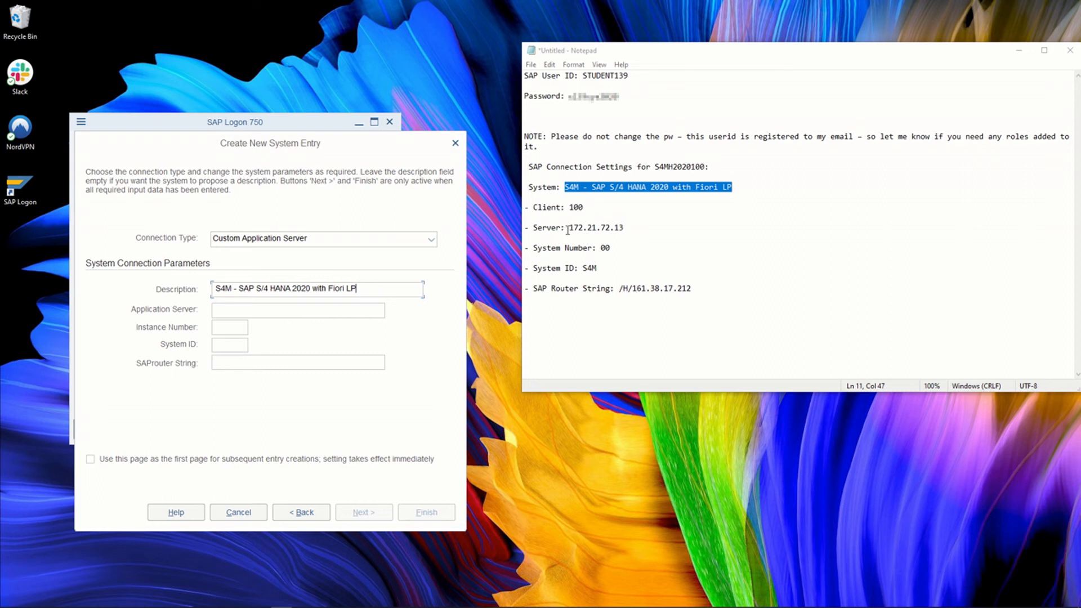
# Enter application server 172.21.72.13 and instance number 00 from the notes.
pyautogui.click(621, 227)
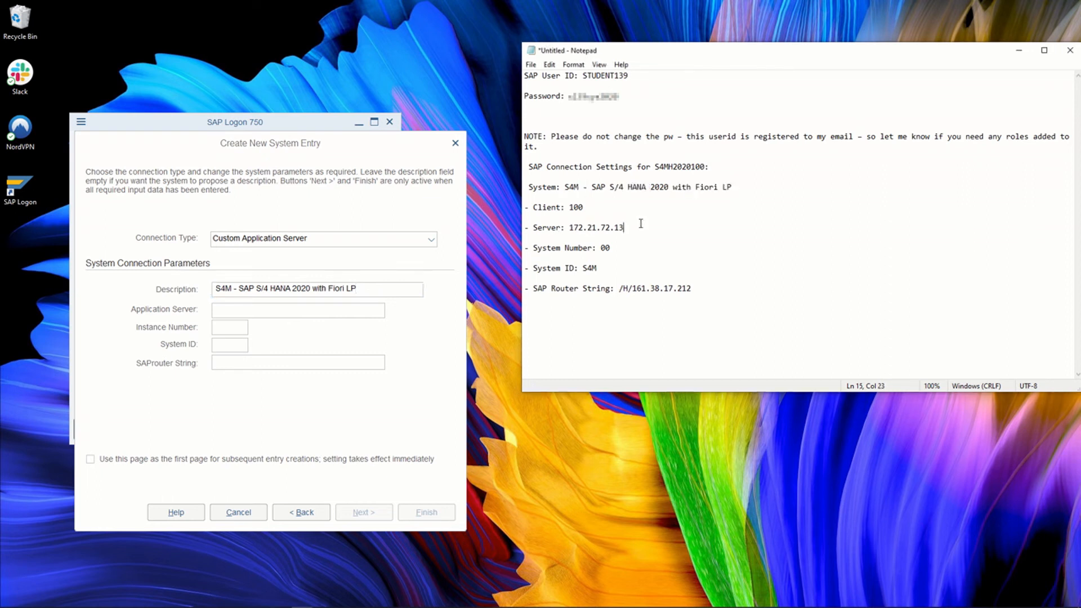
pyautogui.doubleClick(597, 227)
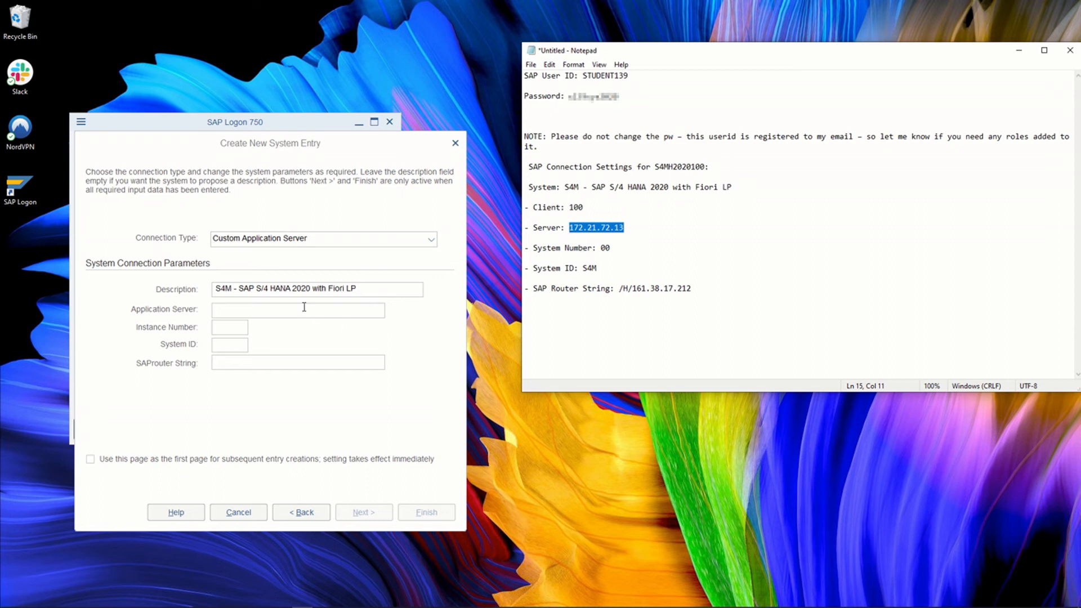
pyautogui.write('172.21.72.13')
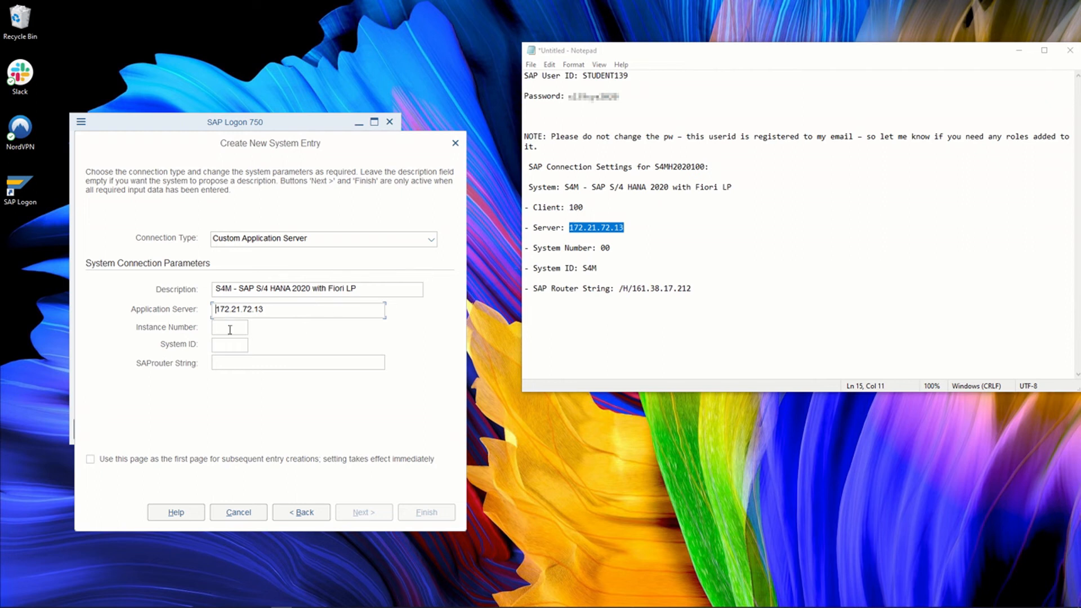
pyautogui.click(228, 328)
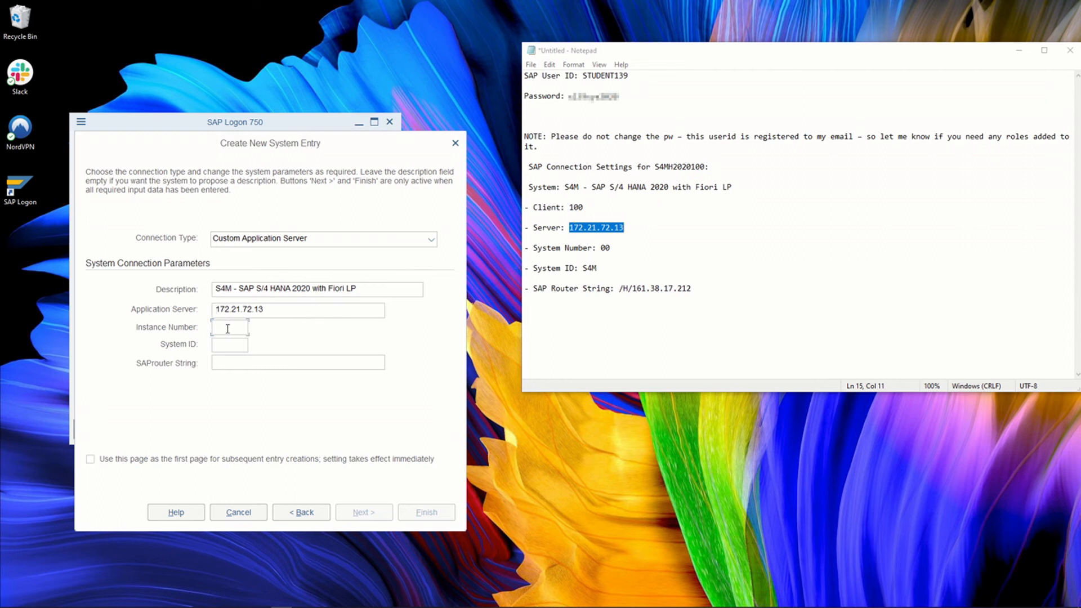
pyautogui.write('00')
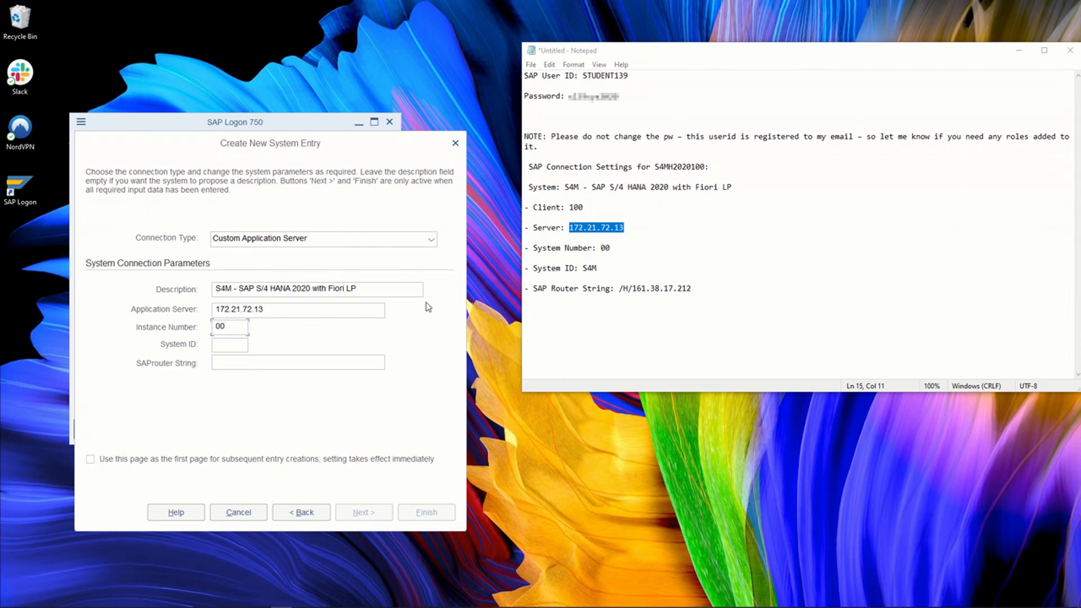
# Enter system ID S4M and SAProuter string /H/161.38.17.212 from the notes.
pyautogui.doubleClick(587, 268)
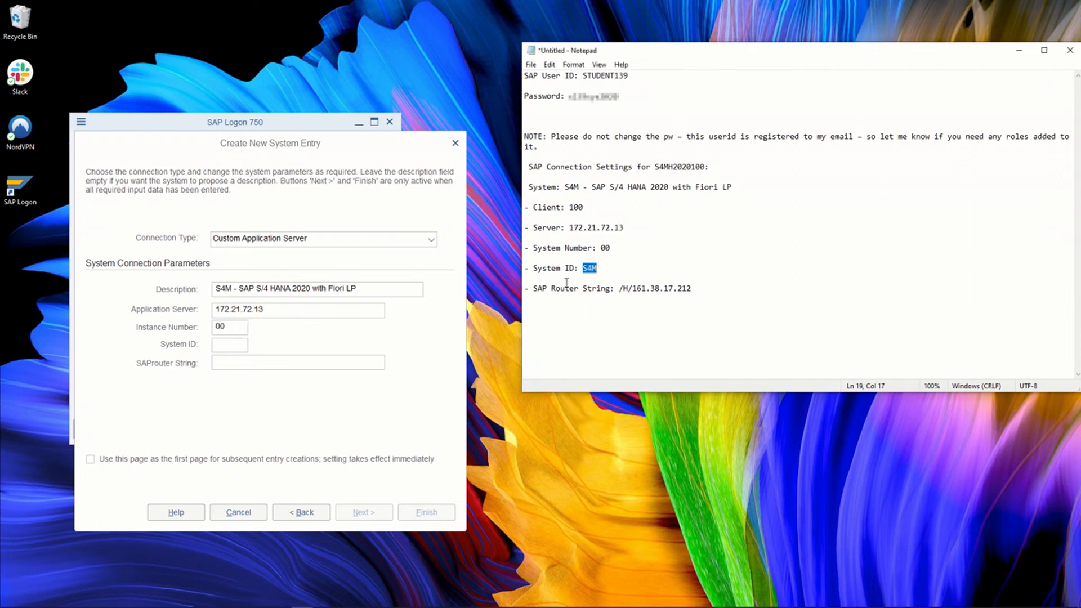
pyautogui.write('S4M')
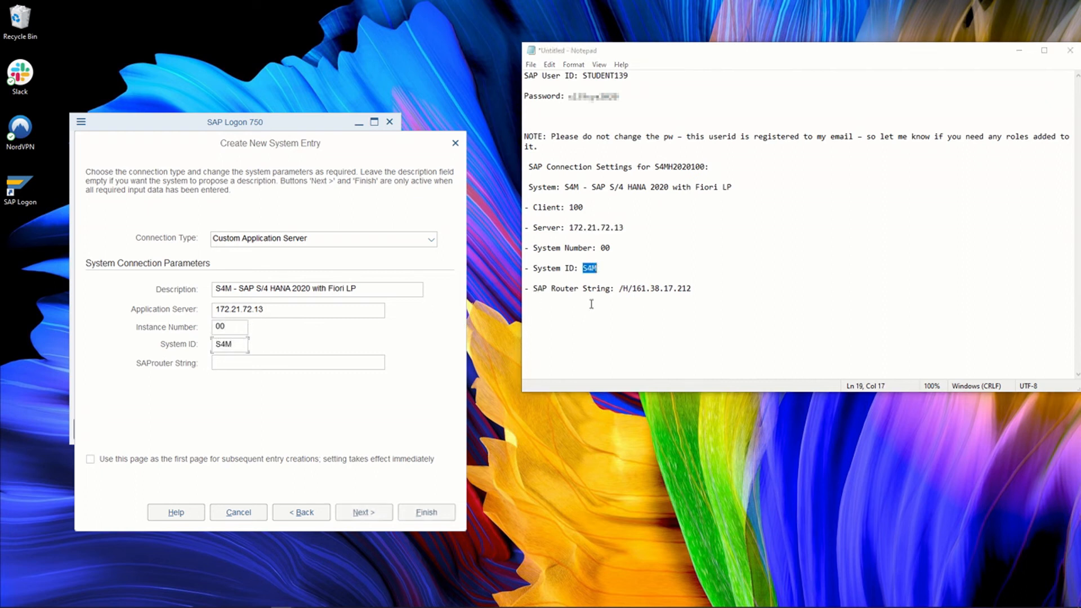
pyautogui.doubleClick(654, 288)
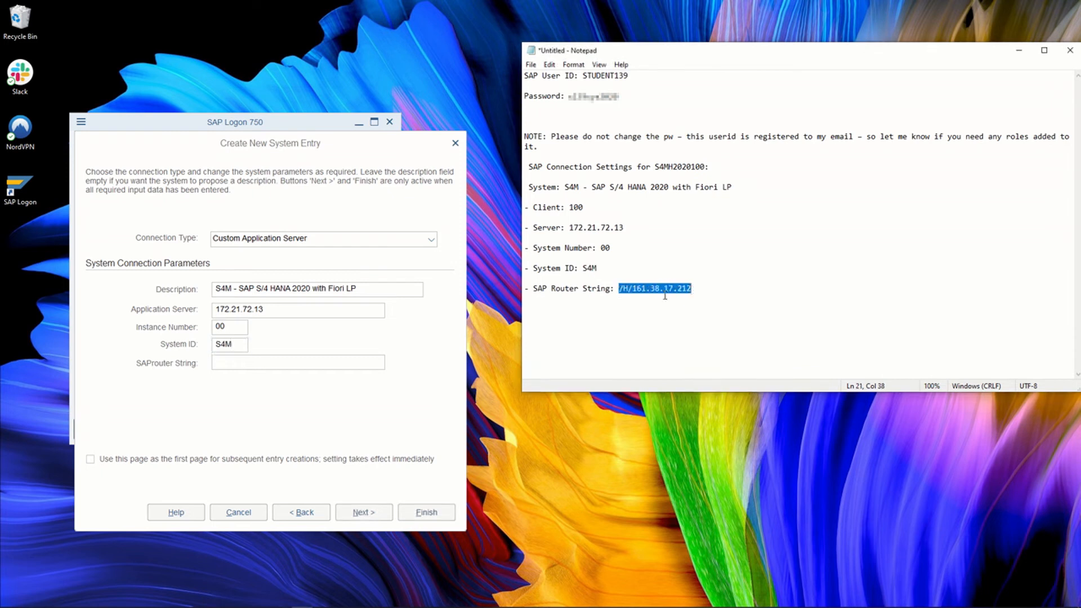
pyautogui.write('/H/161.38.17.212')
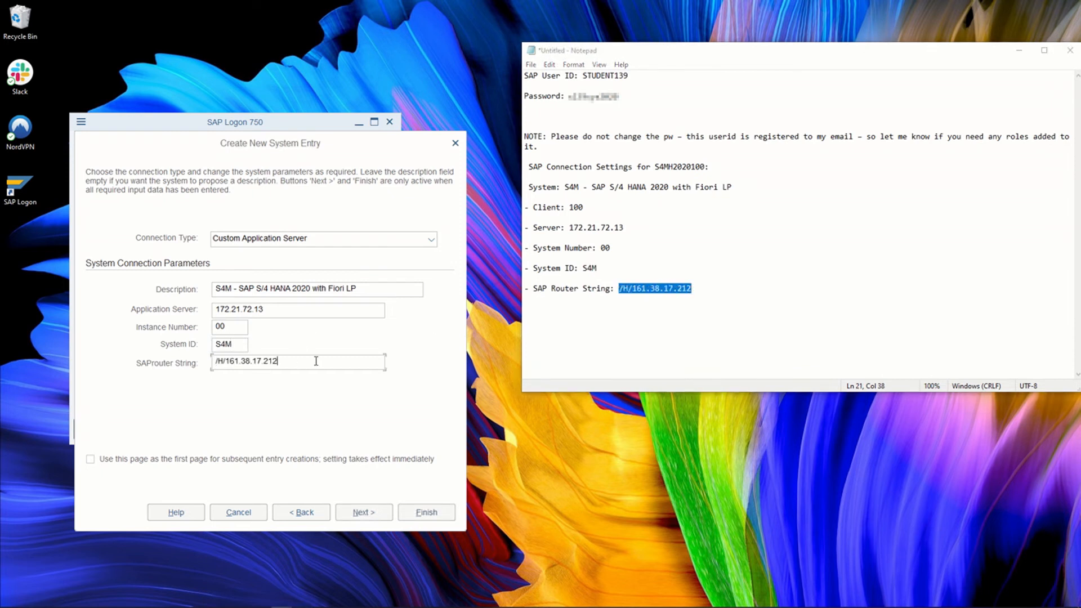
pyautogui.moveTo(297, 410)
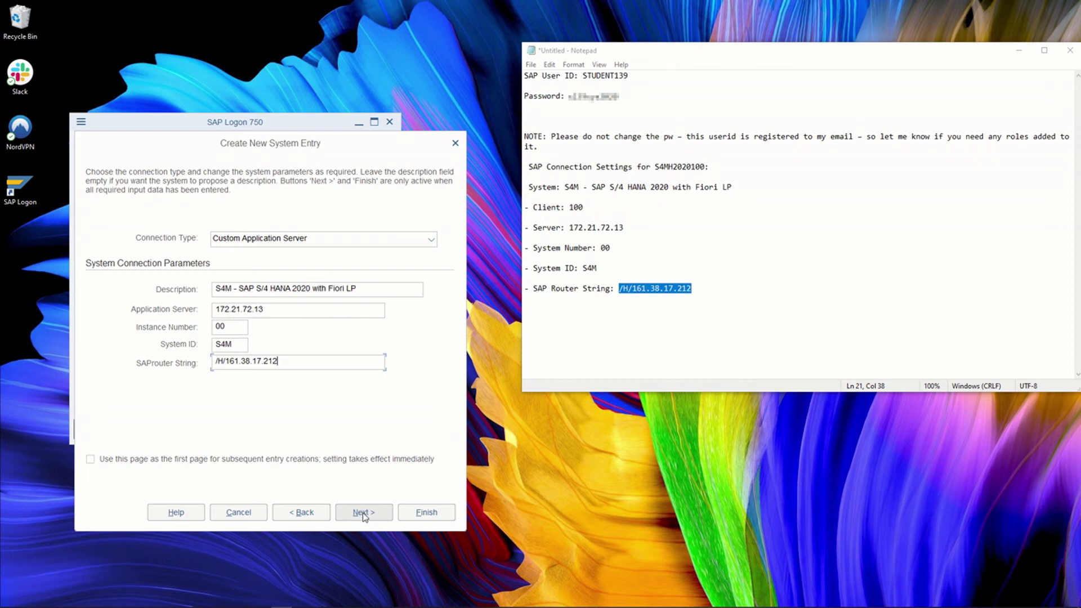
# Advance to the network settings step, keeping the default high-speed LAN connection.
pyautogui.click(363, 511)
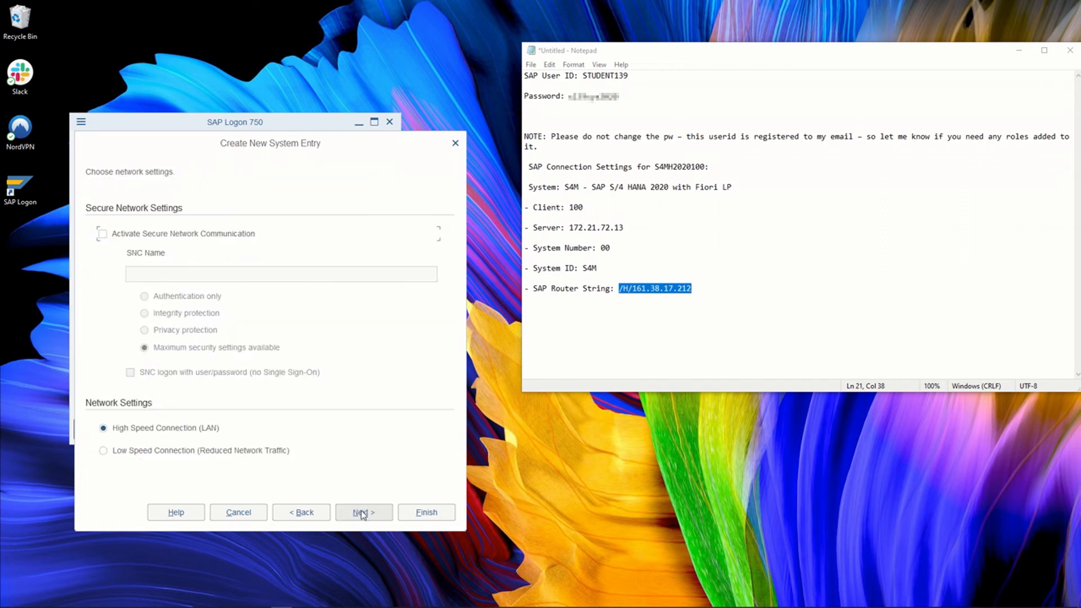
pyautogui.moveTo(196, 249)
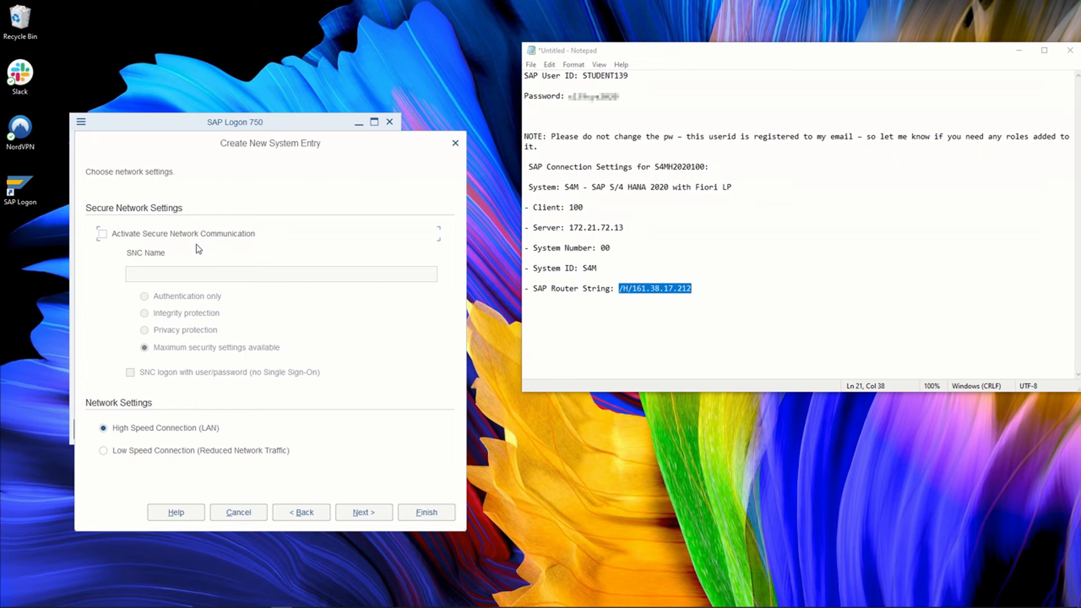
pyautogui.moveTo(198, 256)
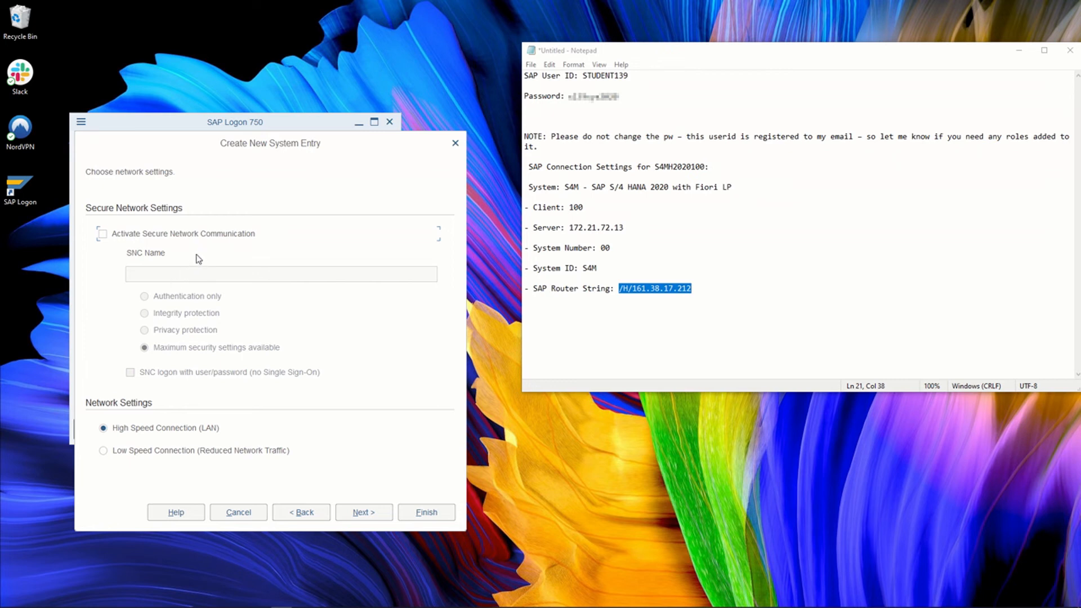
pyautogui.moveTo(240, 250)
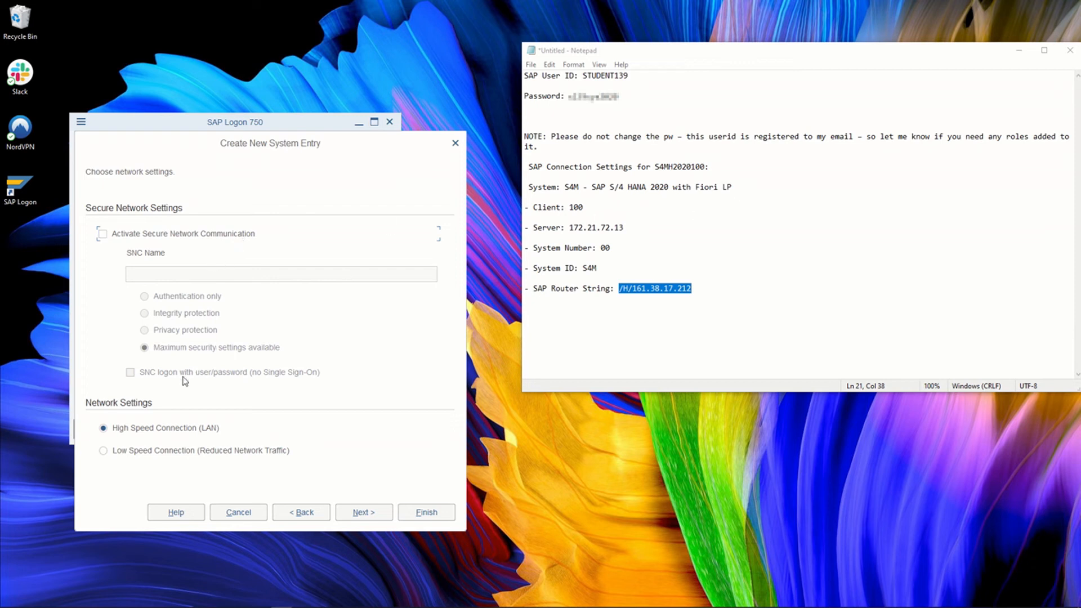
pyautogui.moveTo(176, 426)
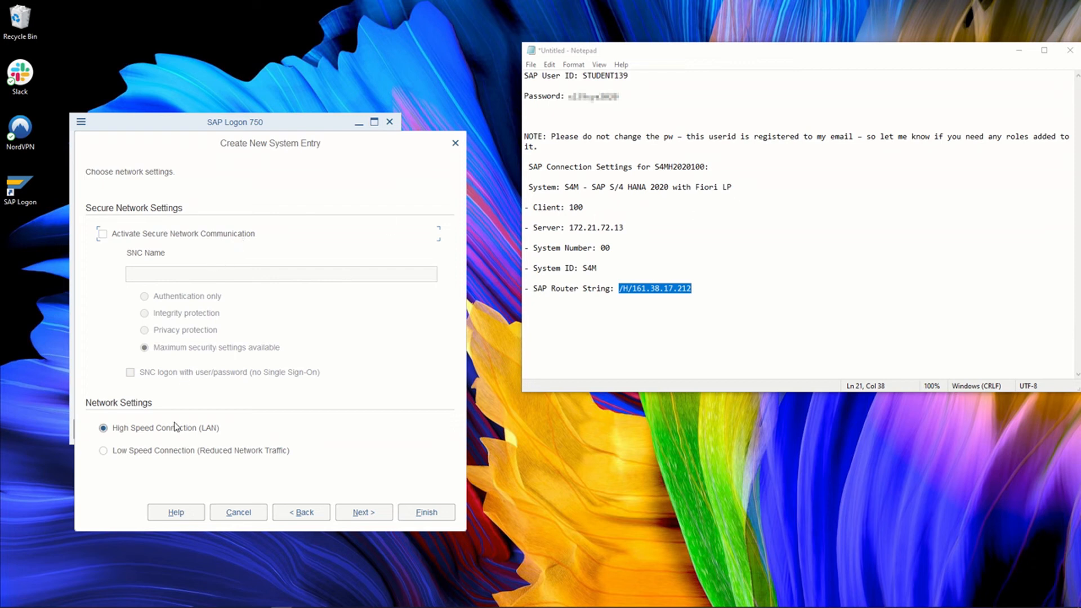
pyautogui.moveTo(187, 432)
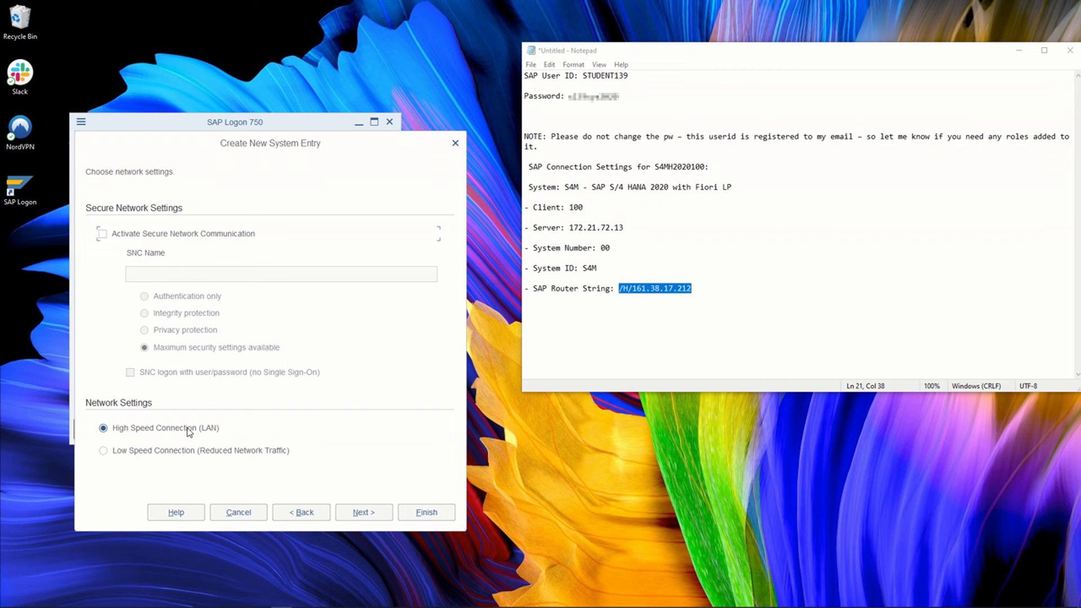
pyautogui.moveTo(184, 423)
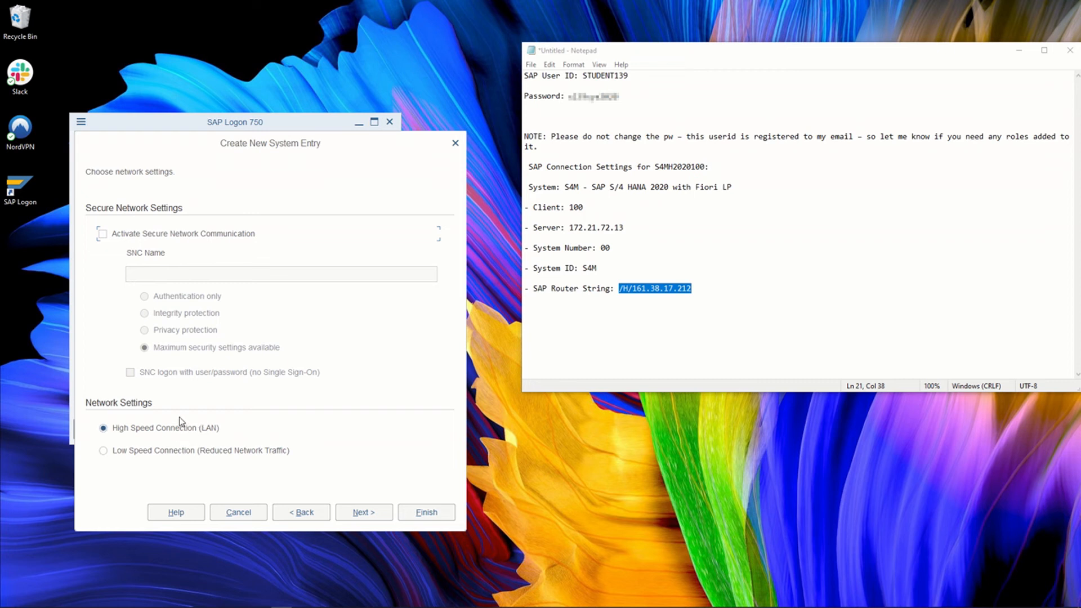
pyautogui.moveTo(156, 462)
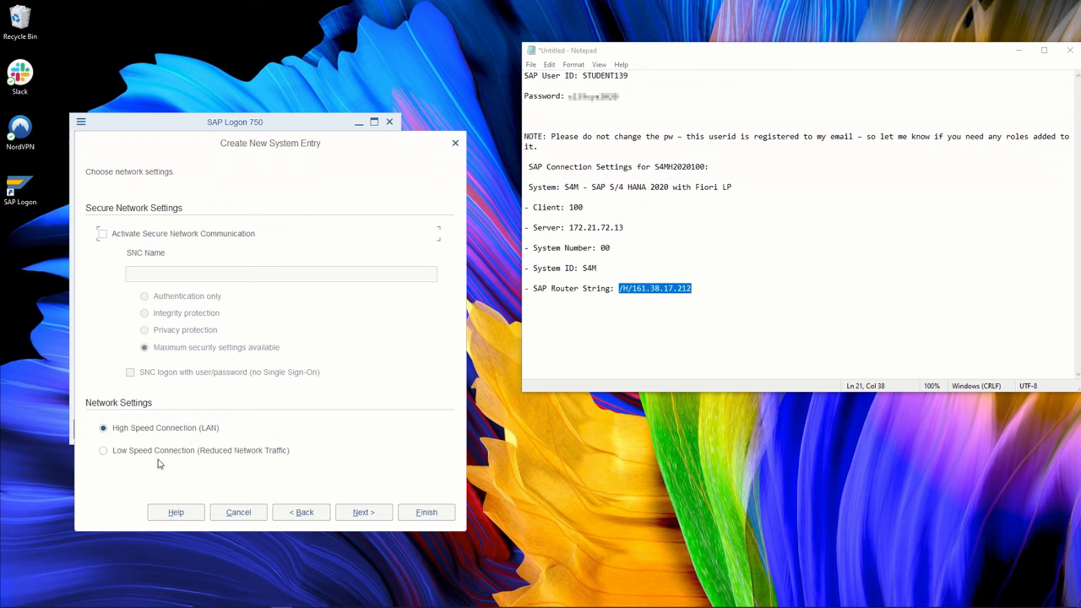
pyautogui.moveTo(183, 459)
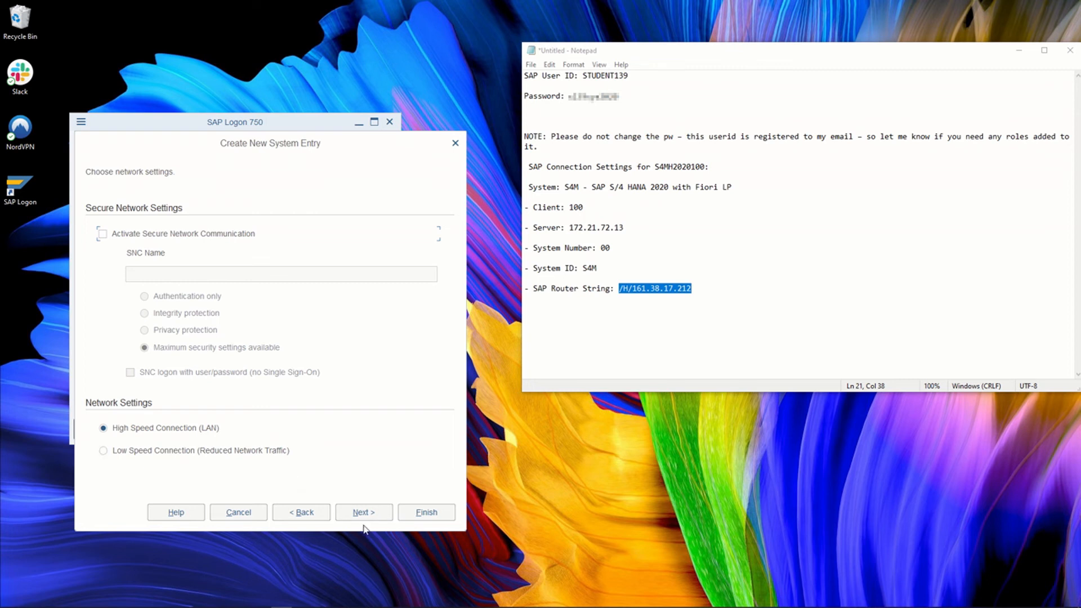
pyautogui.click(362, 512)
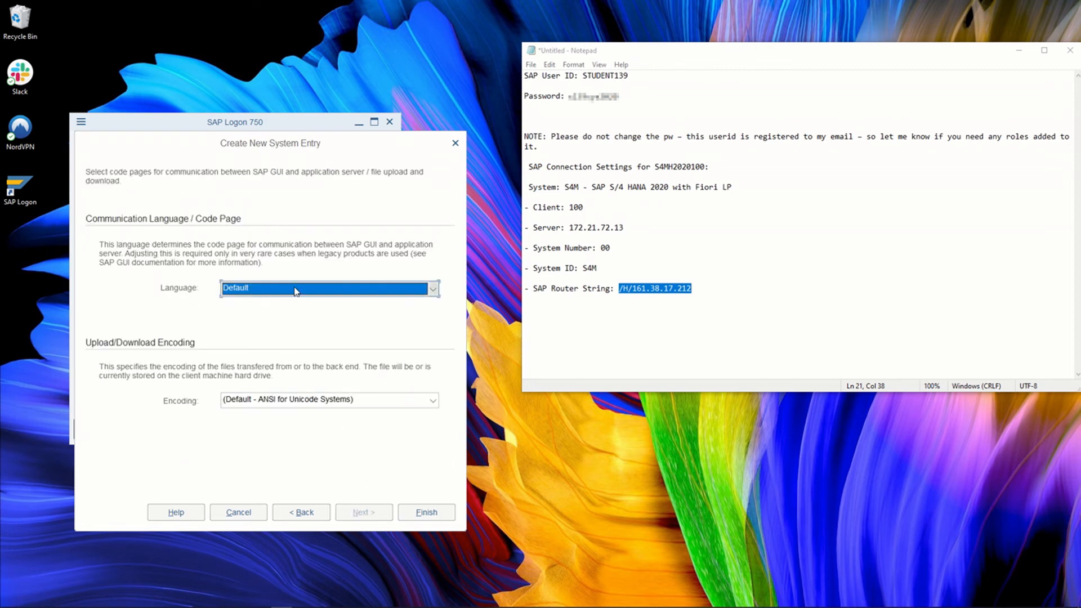
pyautogui.click(432, 288)
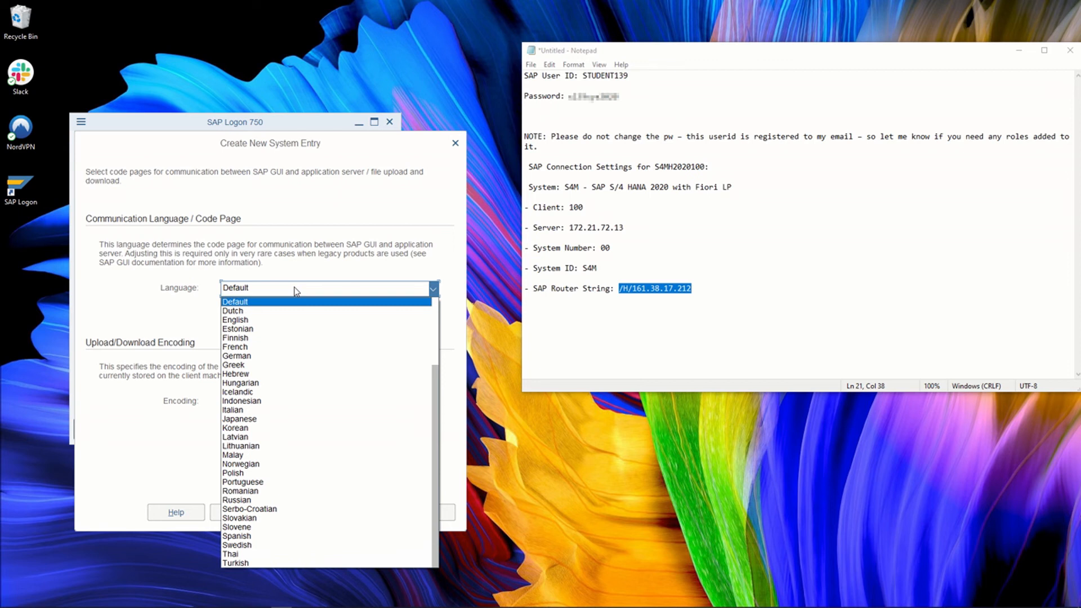
pyautogui.moveTo(300, 289)
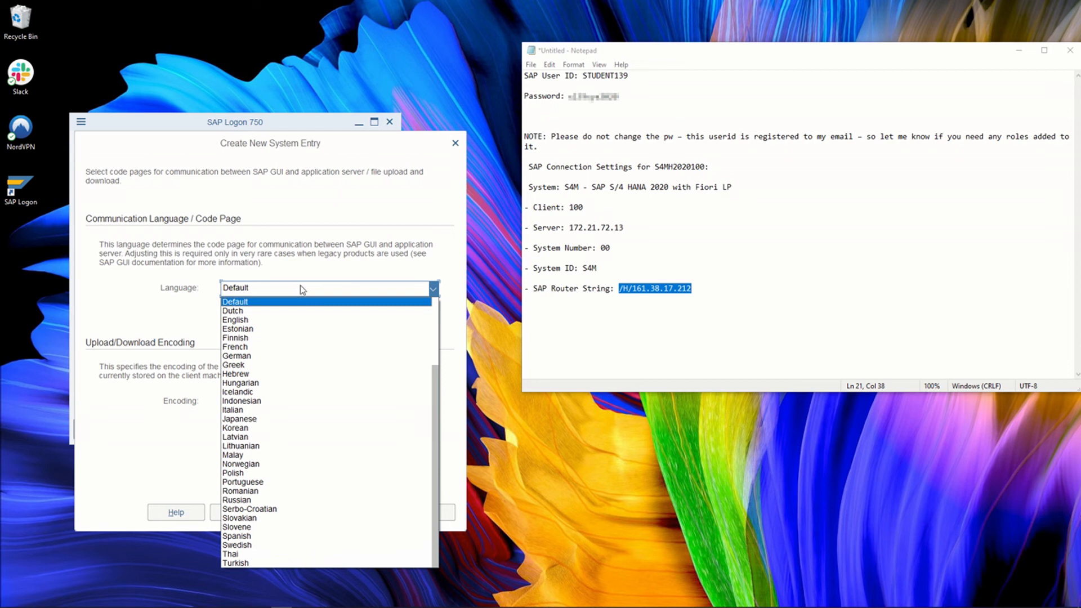
pyautogui.moveTo(333, 445)
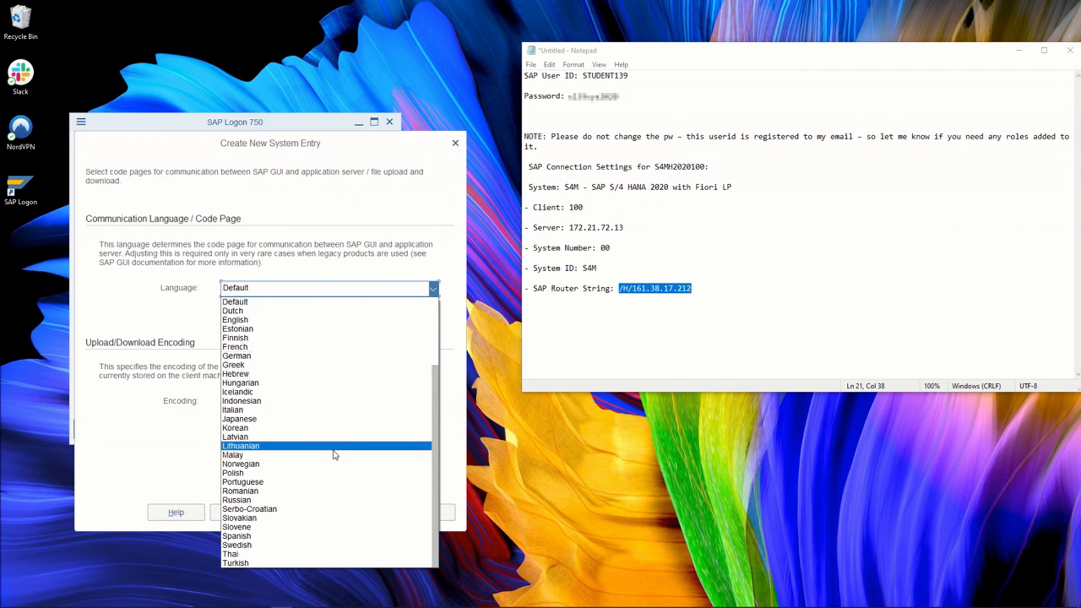
pyautogui.moveTo(336, 450)
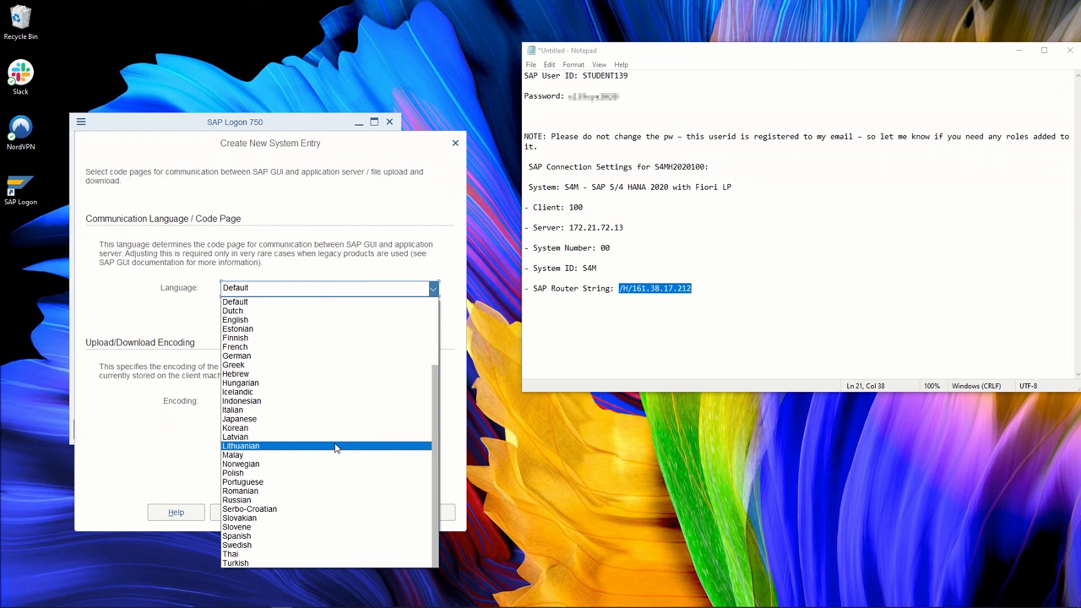
pyautogui.moveTo(359, 356)
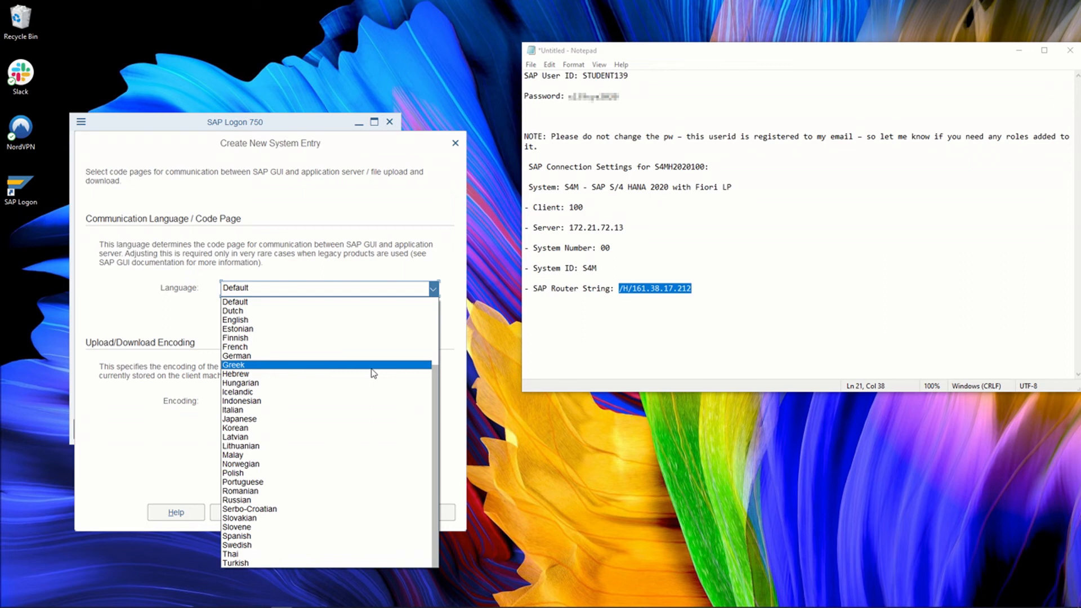
pyautogui.moveTo(336, 347)
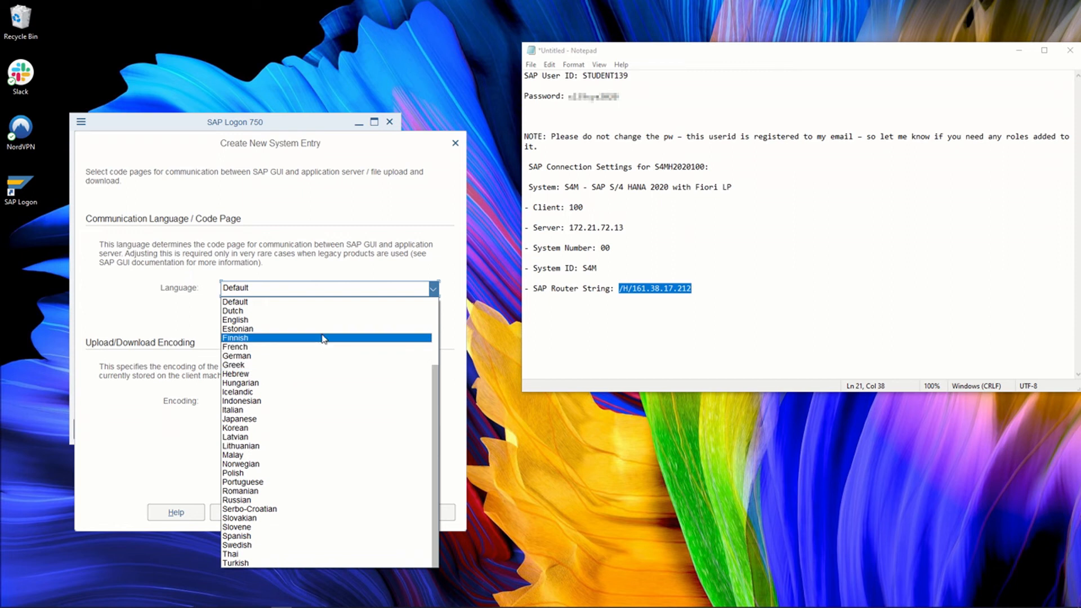
pyautogui.click(234, 301)
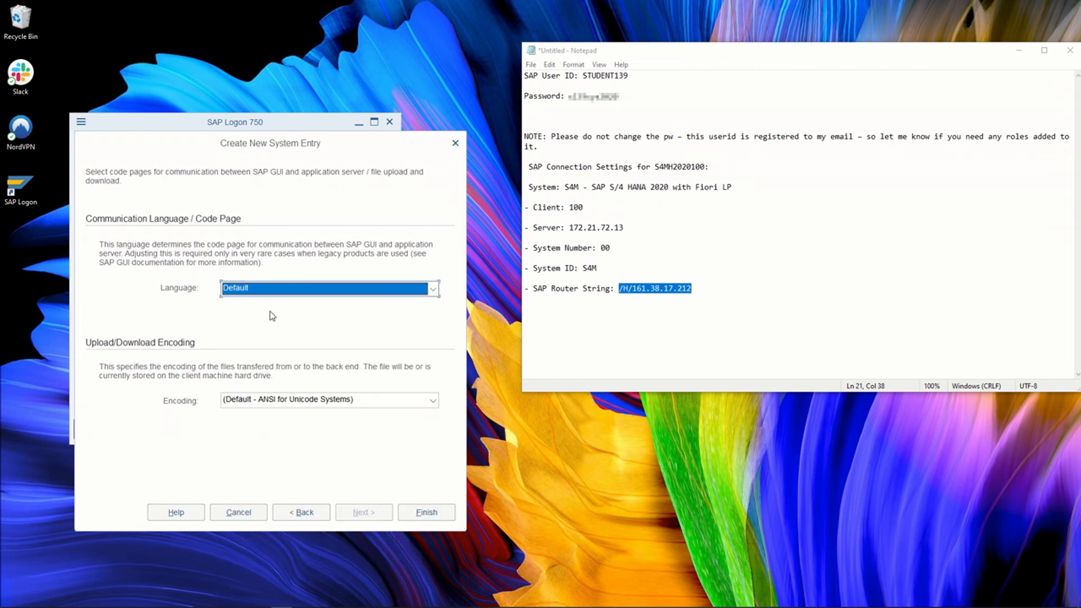
pyautogui.moveTo(250, 346)
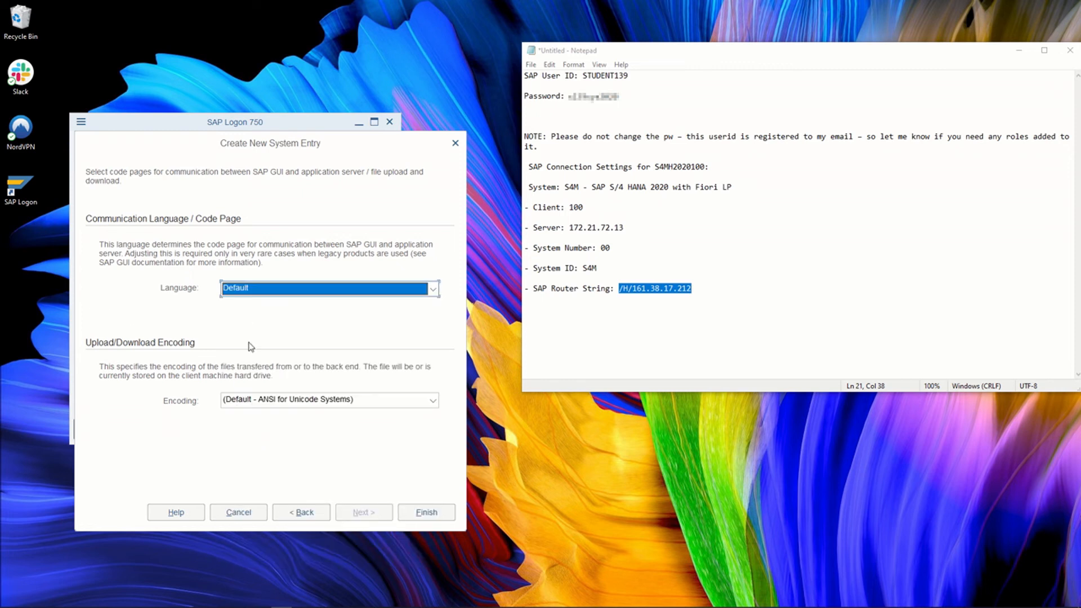
pyautogui.moveTo(367, 407)
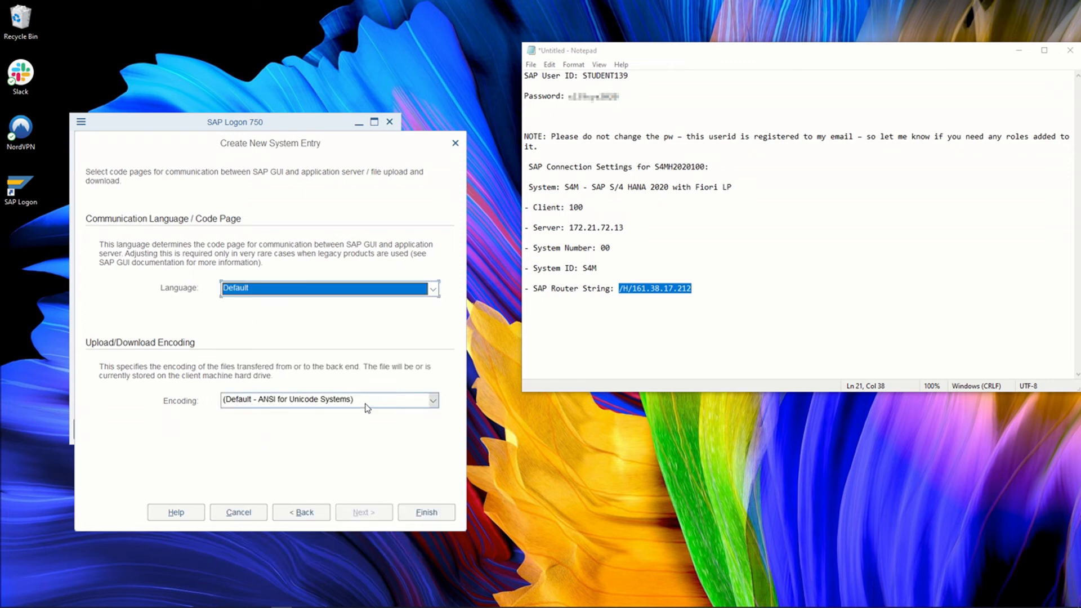
# Change the upload/download encoding to Western European (Windows).
pyautogui.click(433, 400)
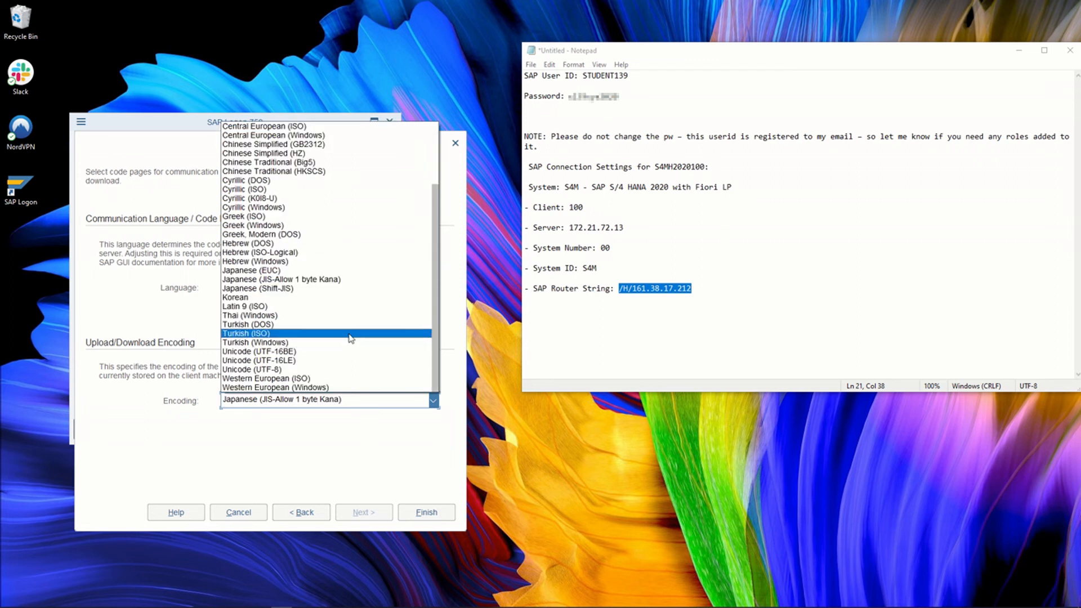
pyautogui.moveTo(363, 335)
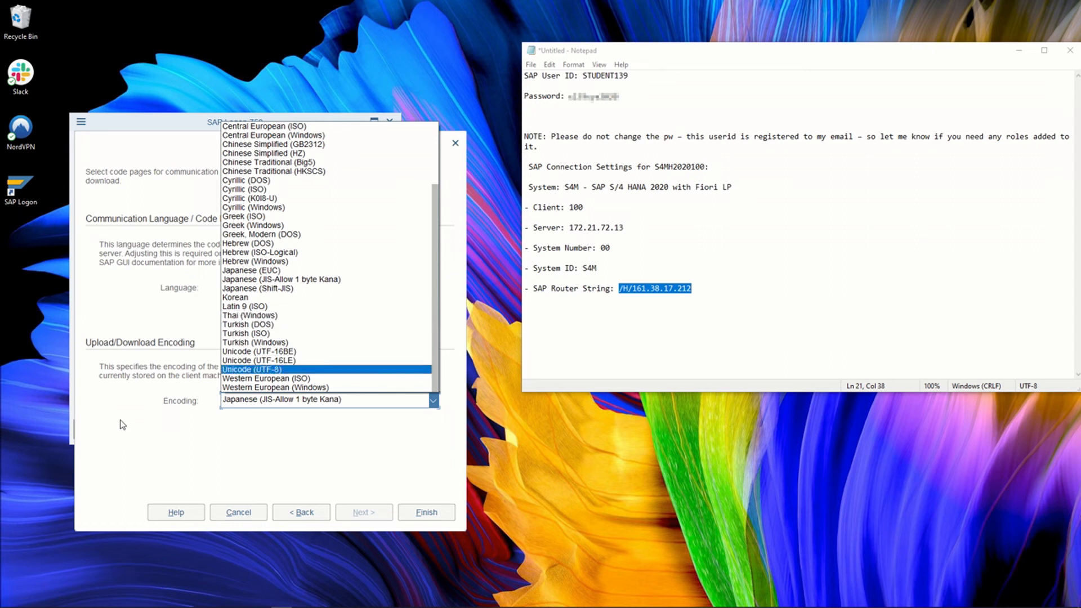
pyautogui.click(275, 386)
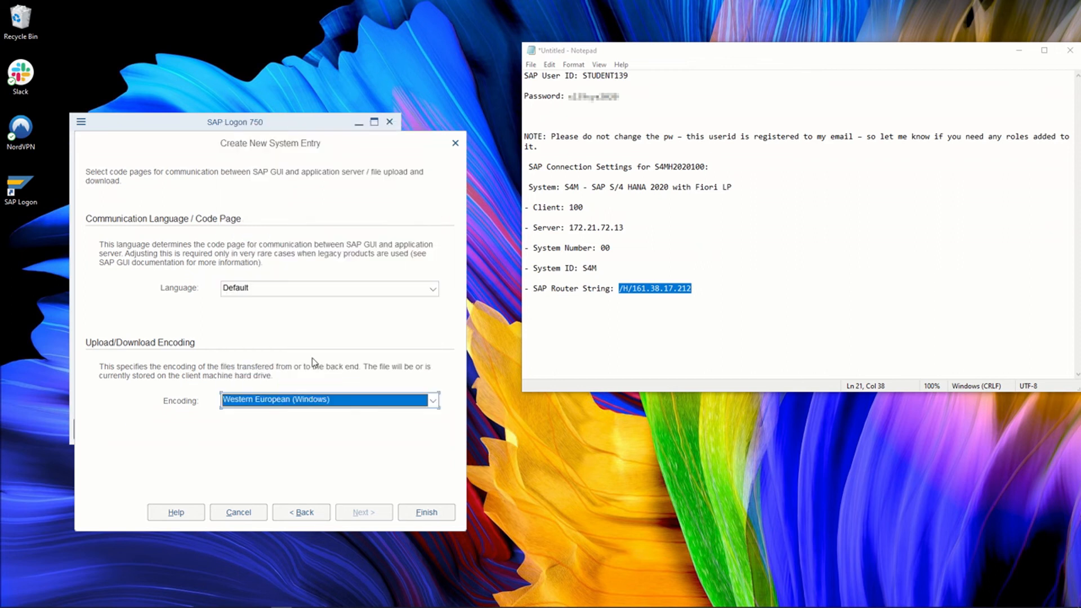
pyautogui.moveTo(260, 411)
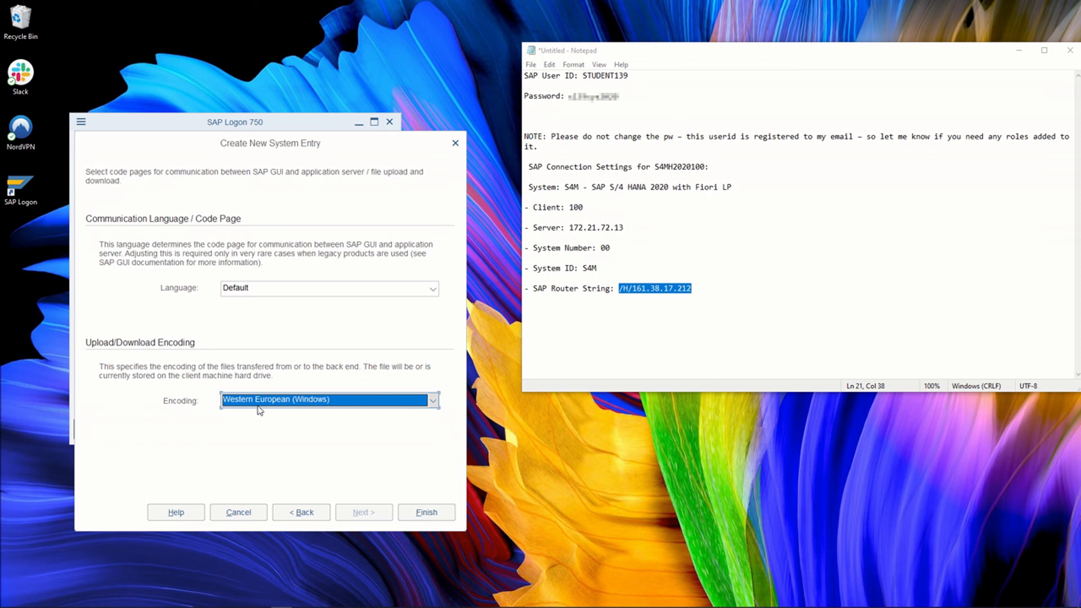
pyautogui.moveTo(265, 411)
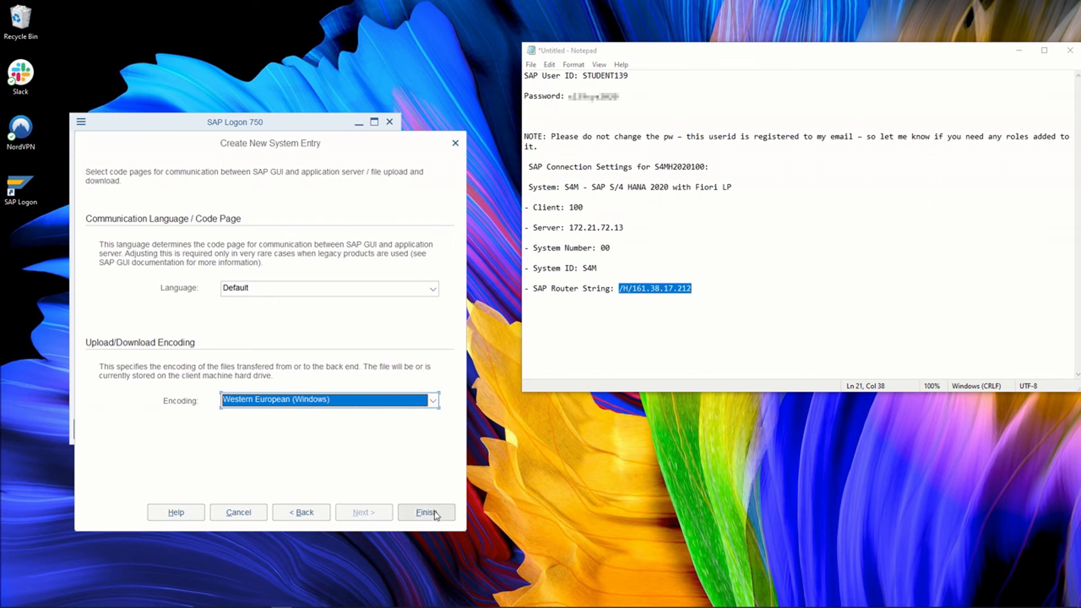
# Finish the S4M entry and launch its logon screen, moved aside to keep the notes visible.
pyautogui.click(423, 512)
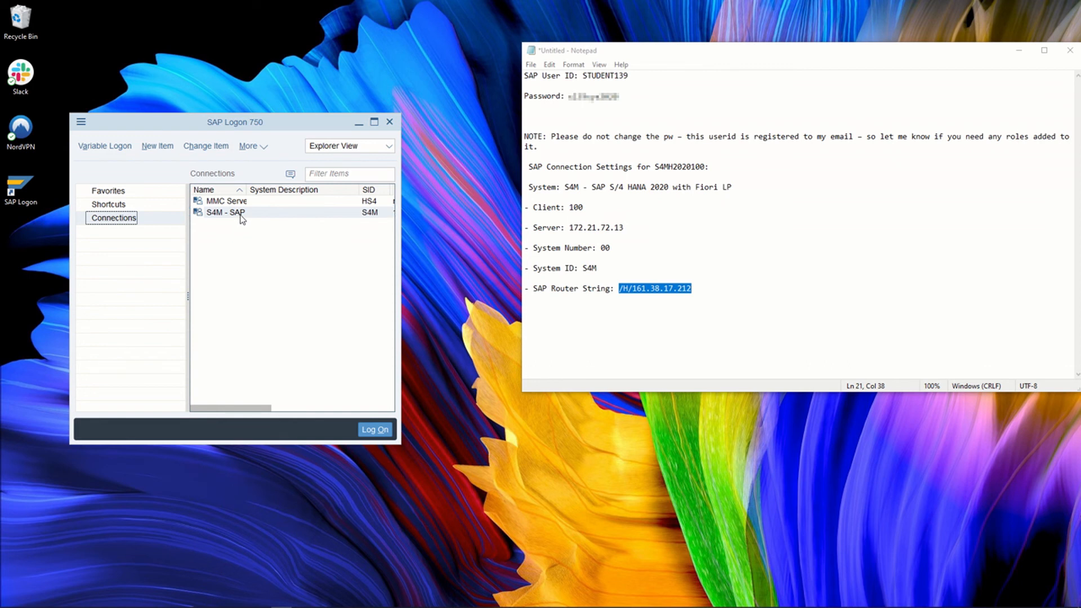
pyautogui.moveTo(265, 220)
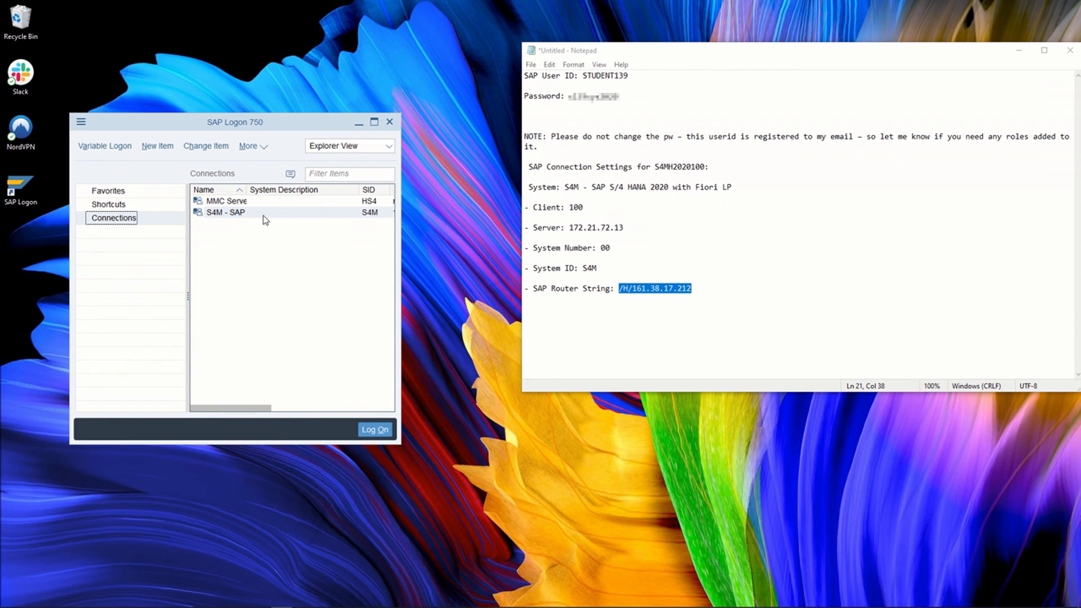
pyautogui.doubleClick(225, 212)
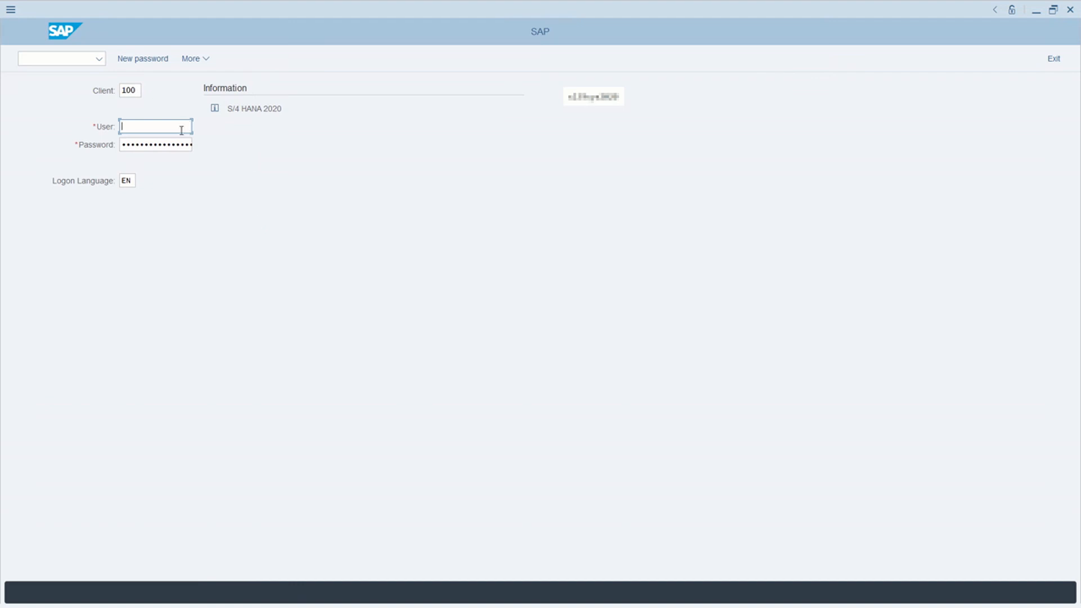
pyautogui.moveTo(466, 189)
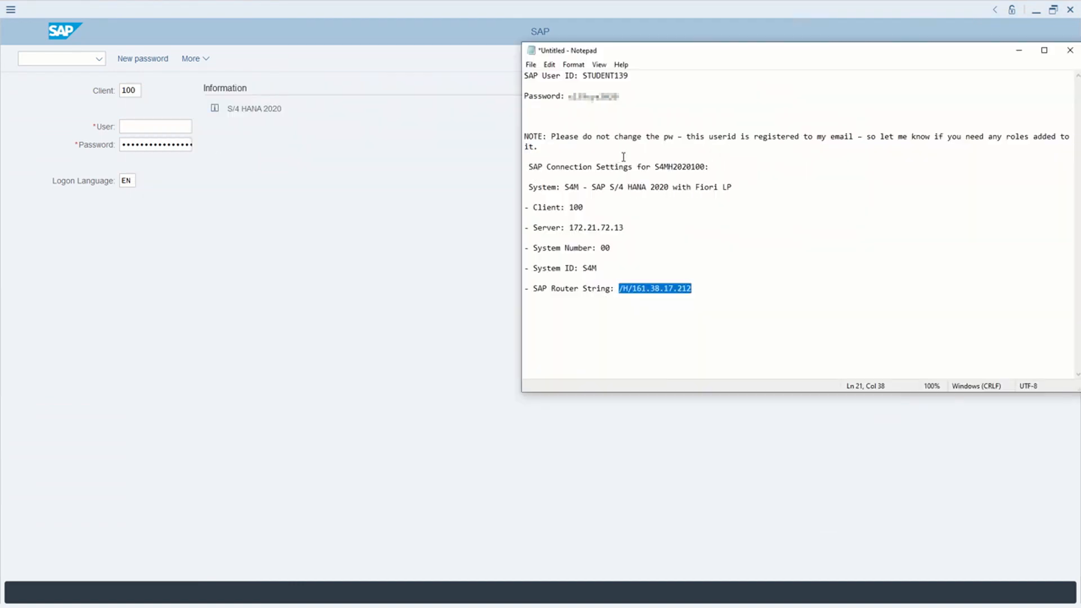
pyautogui.click(1052, 9)
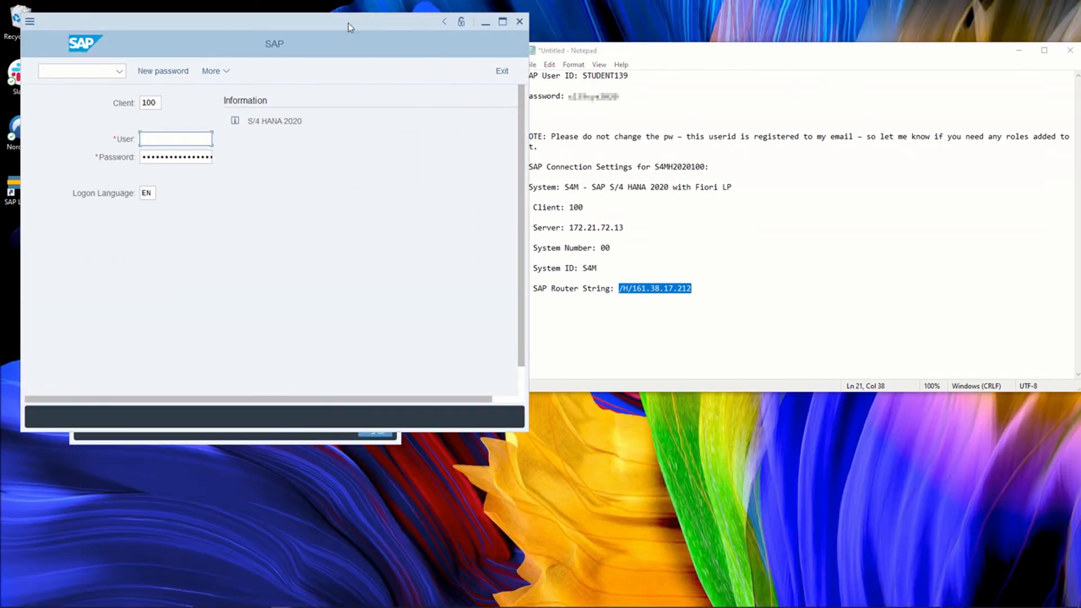
pyautogui.moveTo(276, 26); pyautogui.dragTo(262, 108)
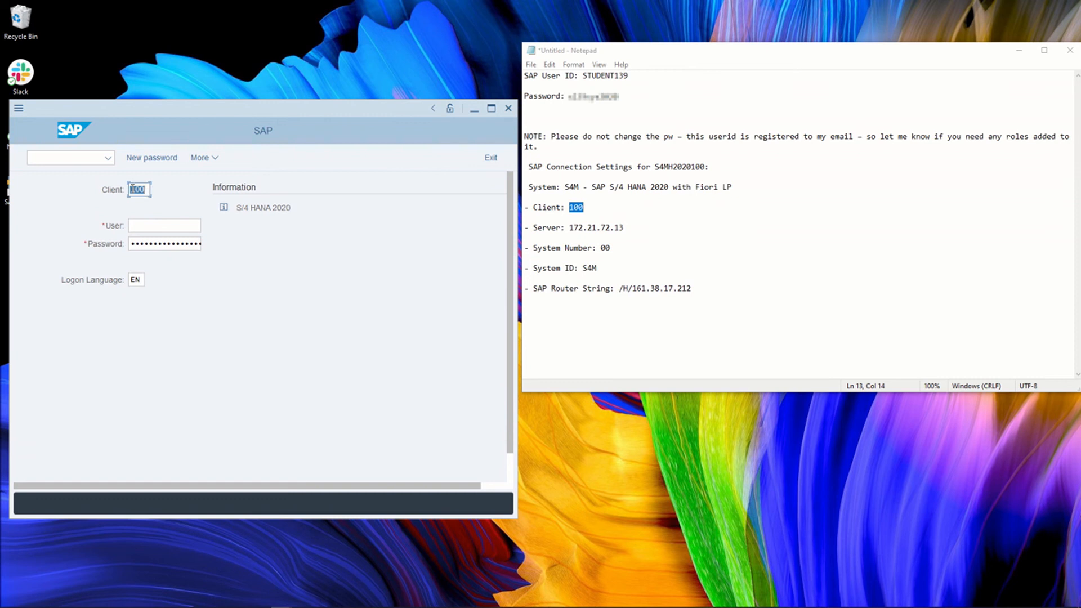
# Enter the user name STUDENT139 on the logon screen.
pyautogui.press('capslock')
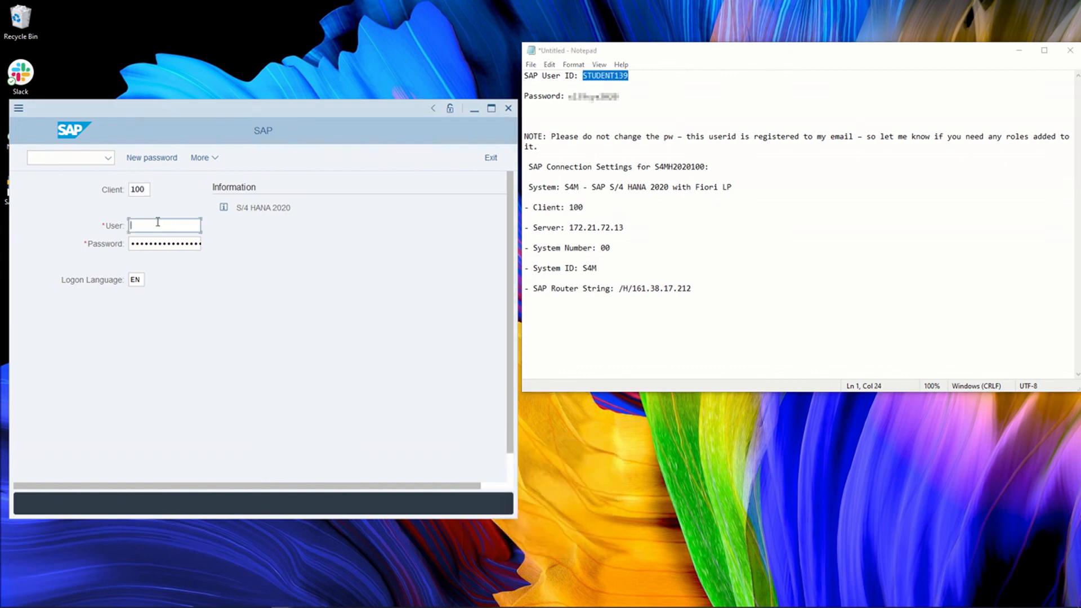
pyautogui.write('STUDENT139')
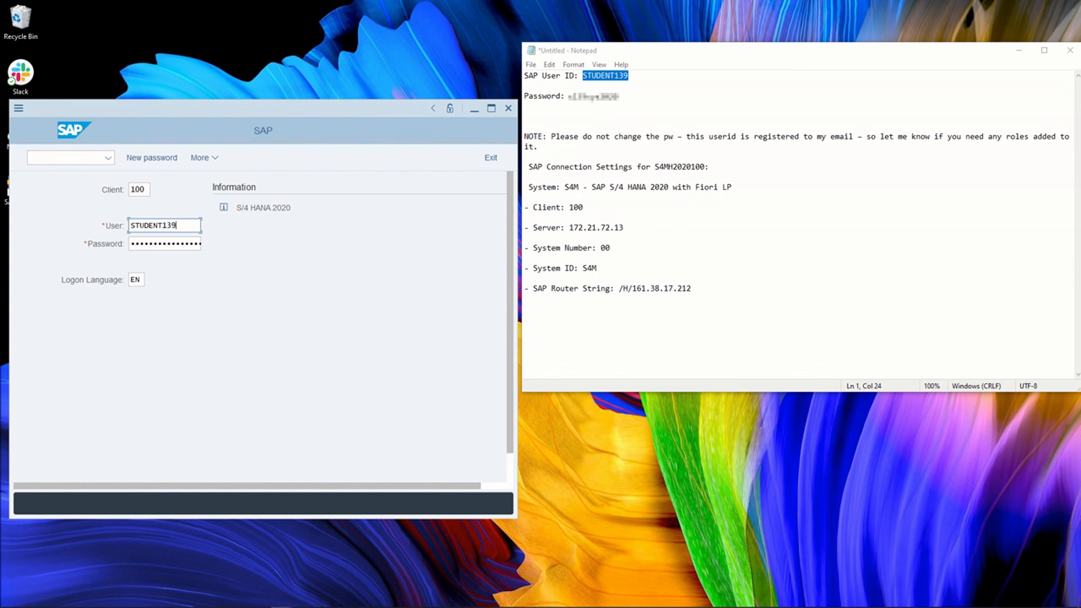
# Log on to S4M and enter transaction code 'mm' in the Easy Access command field.
pyautogui.click(165, 243)
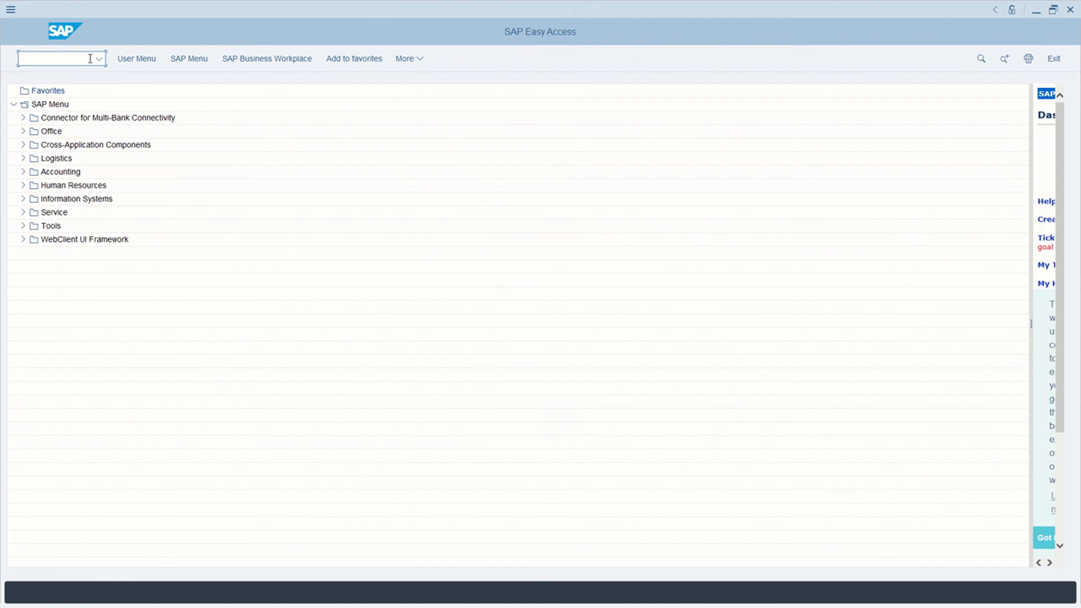
pyautogui.write('mm')
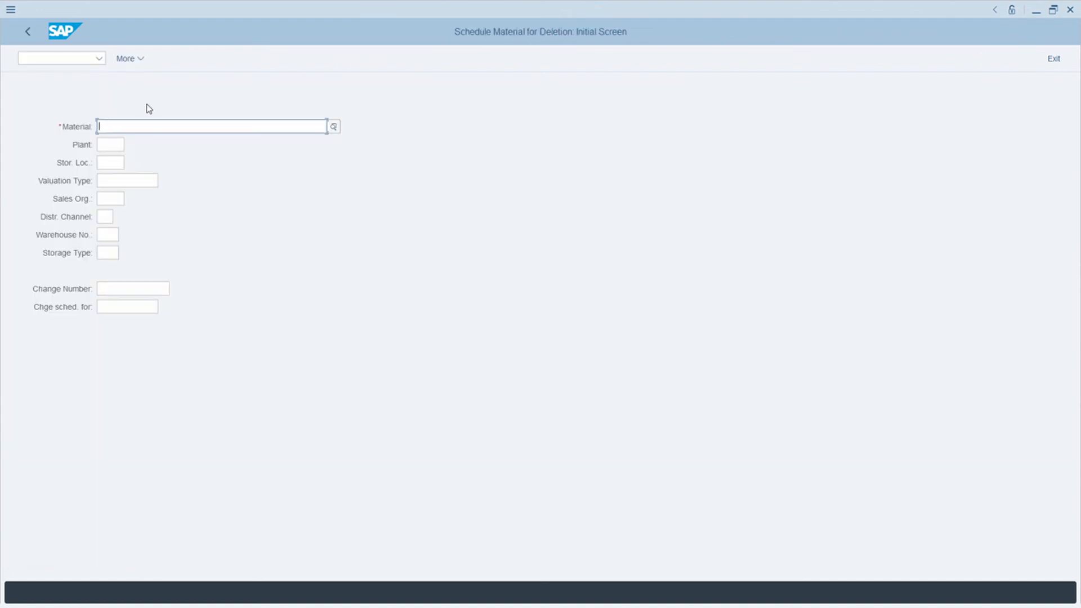
pyautogui.moveTo(175, 140)
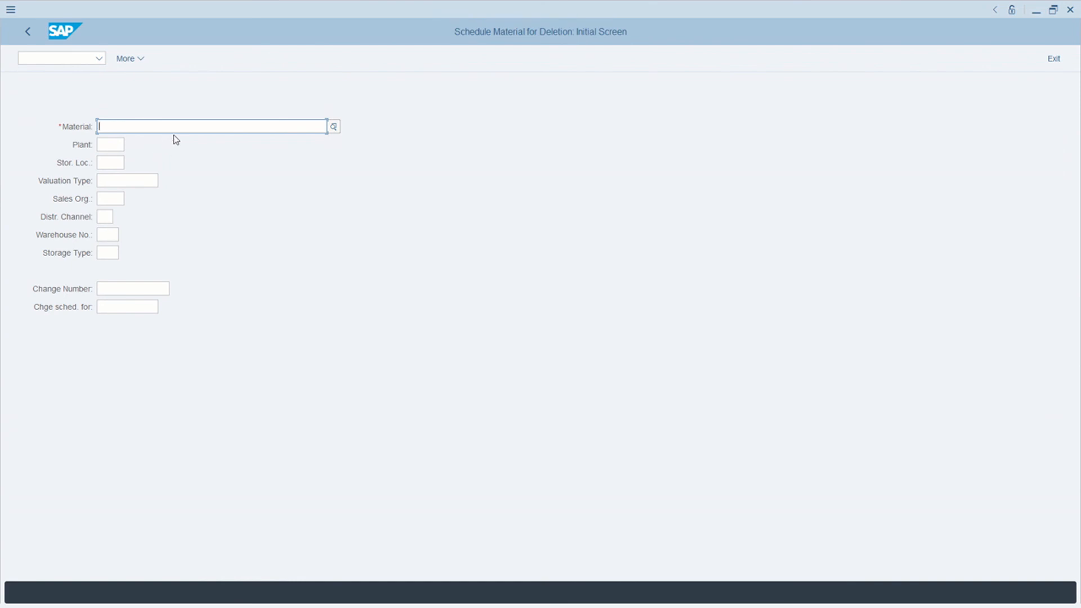
pyautogui.moveTo(161, 142)
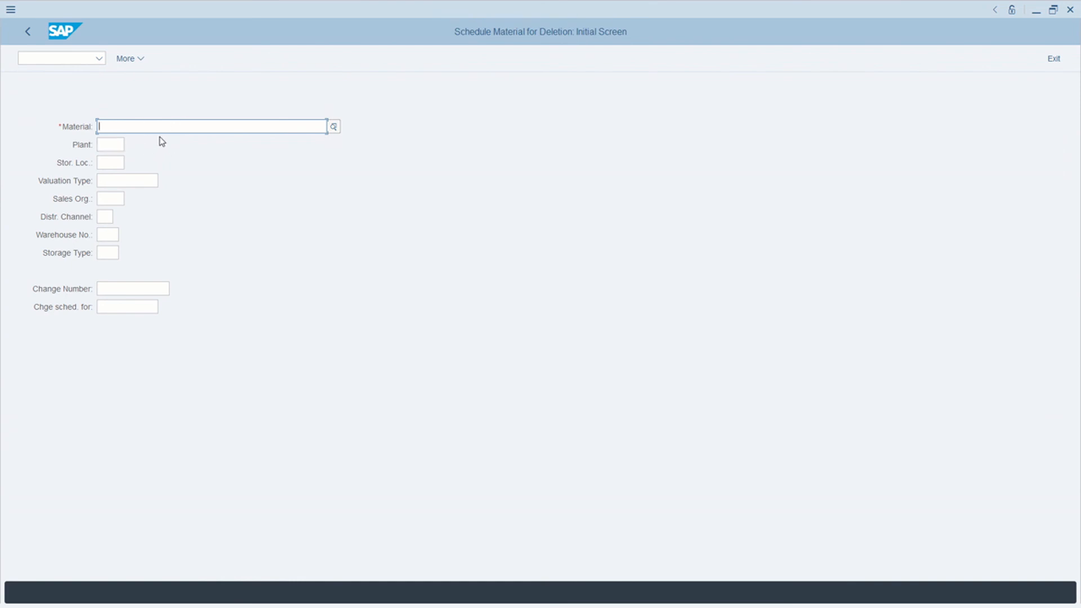
pyautogui.moveTo(531, 204)
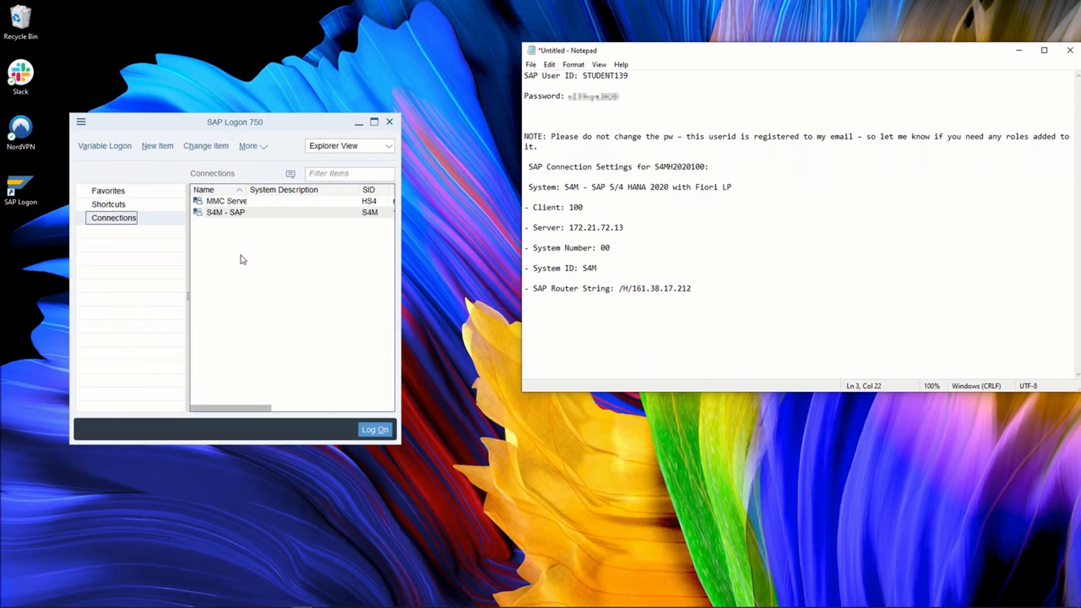
pyautogui.moveTo(260, 241)
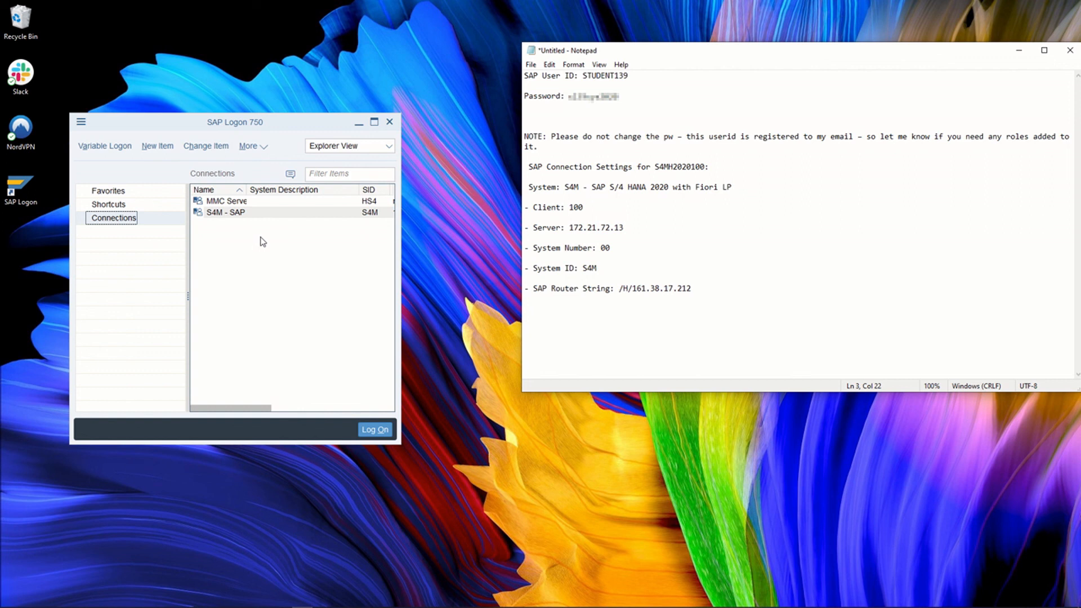
pyautogui.moveTo(246, 240)
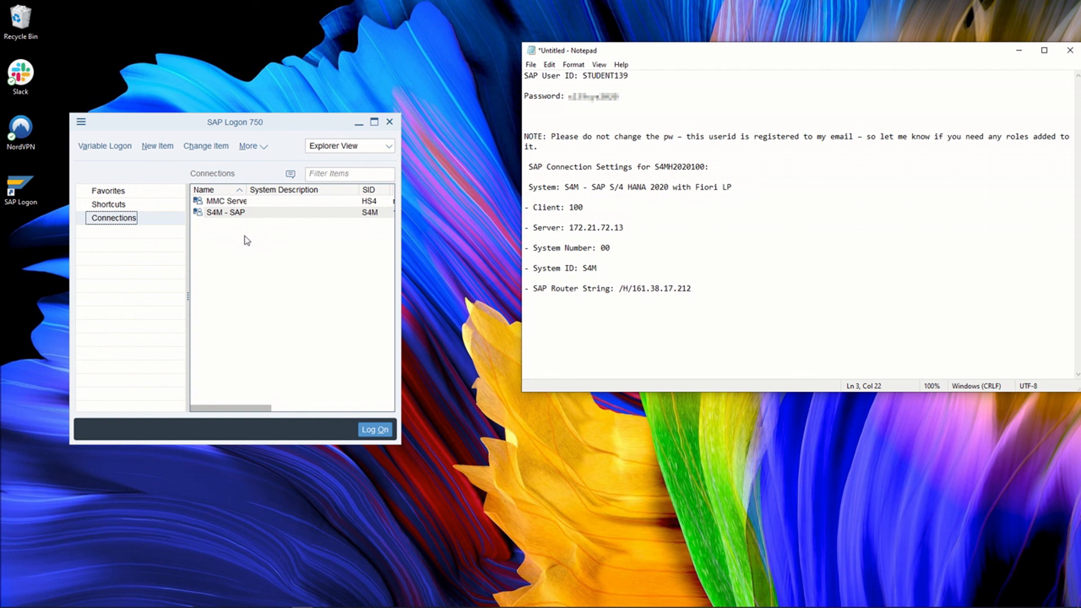
pyautogui.rightClick(225, 211)
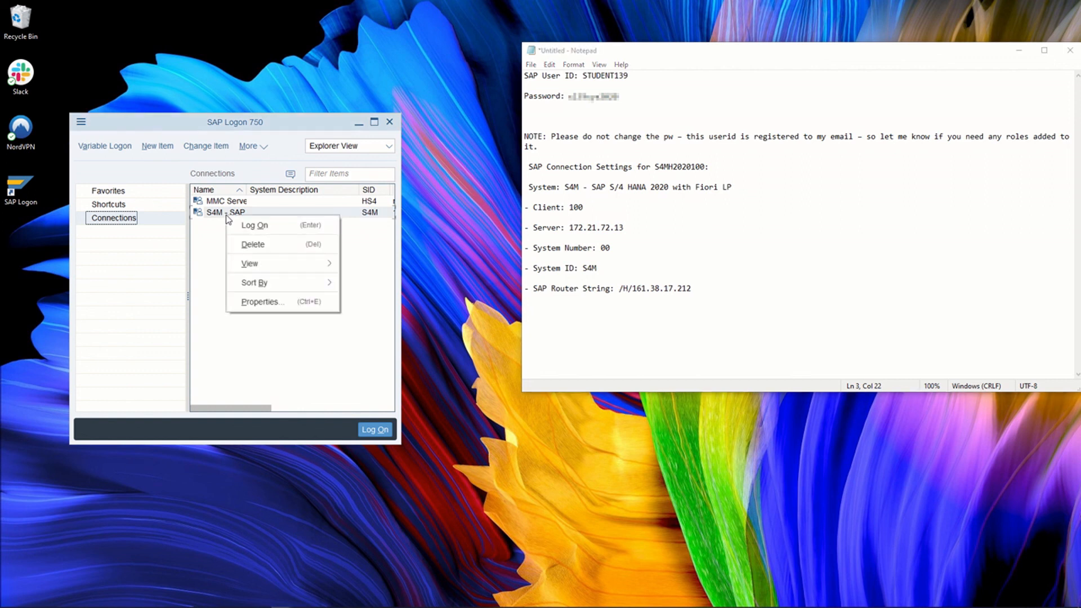
pyautogui.moveTo(276, 266)
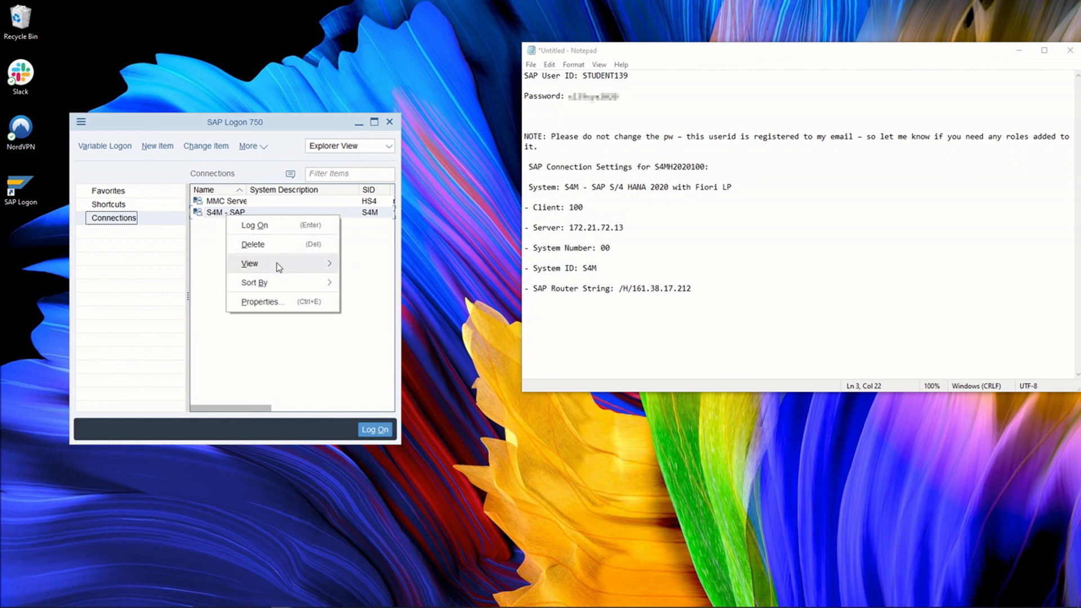
pyautogui.click(261, 302)
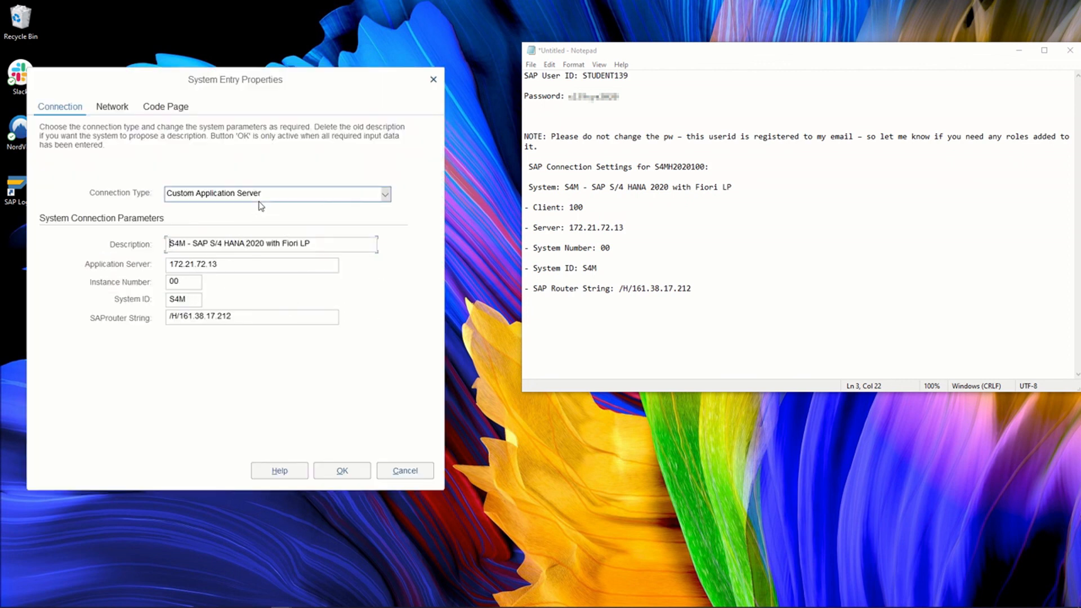
pyautogui.moveTo(406, 471)
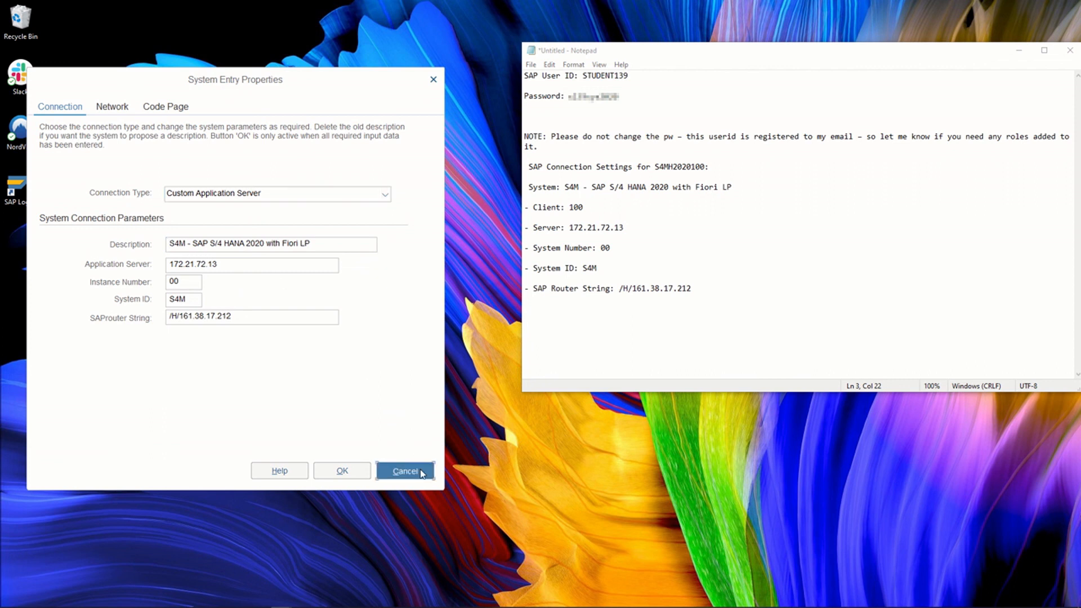
pyautogui.click(405, 471)
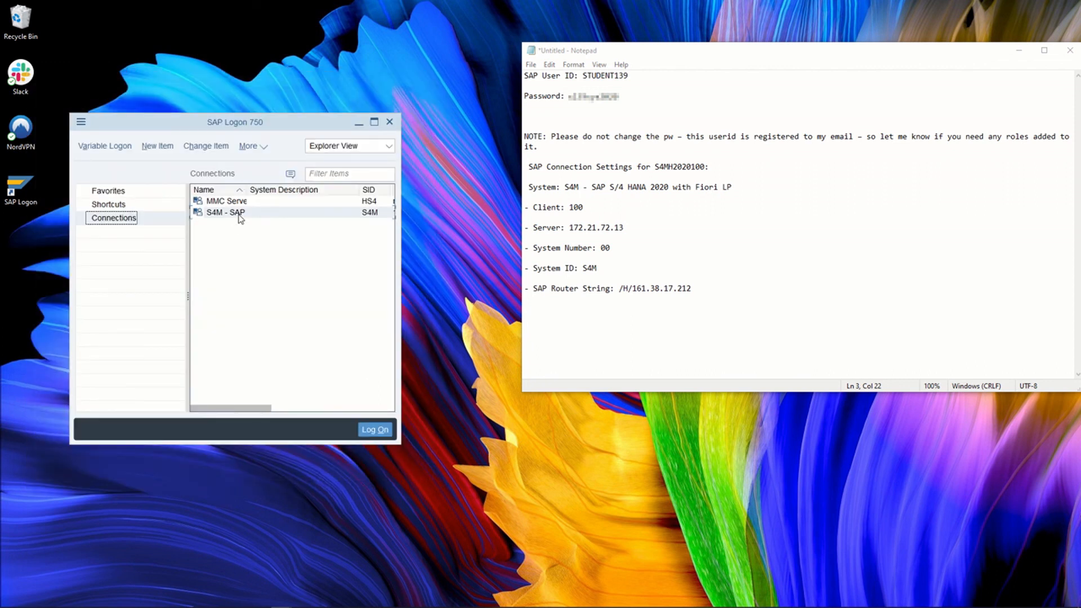